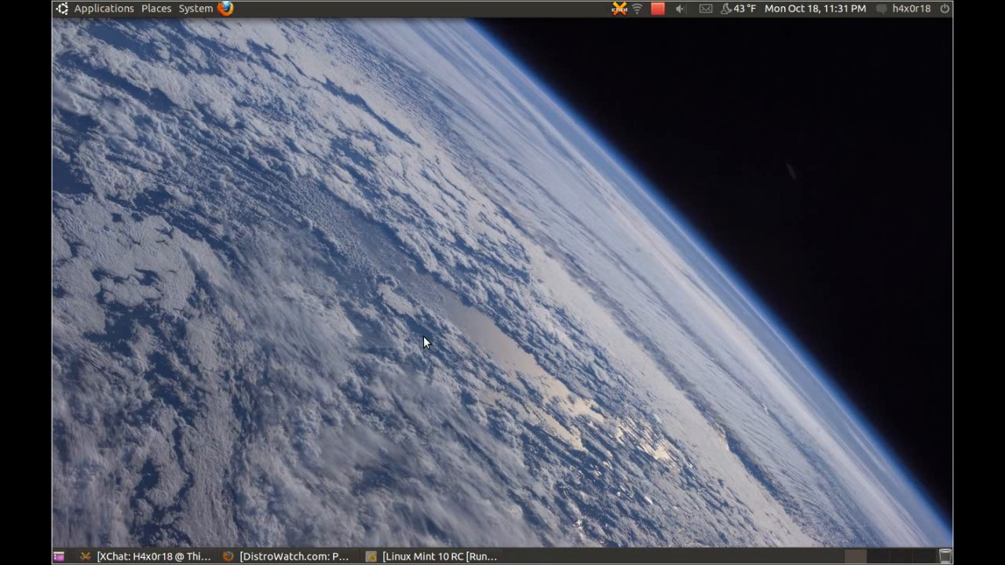
mouse_move(320, 420)
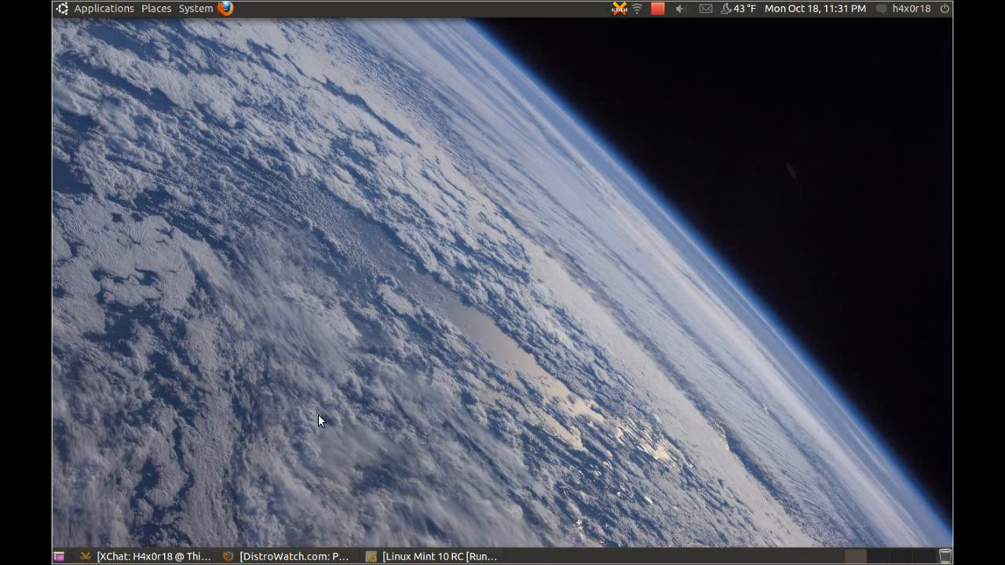
- Raise the Firefox window showing DistroWatch's Linux Mint 10 RC announcement
left_click(294, 556)
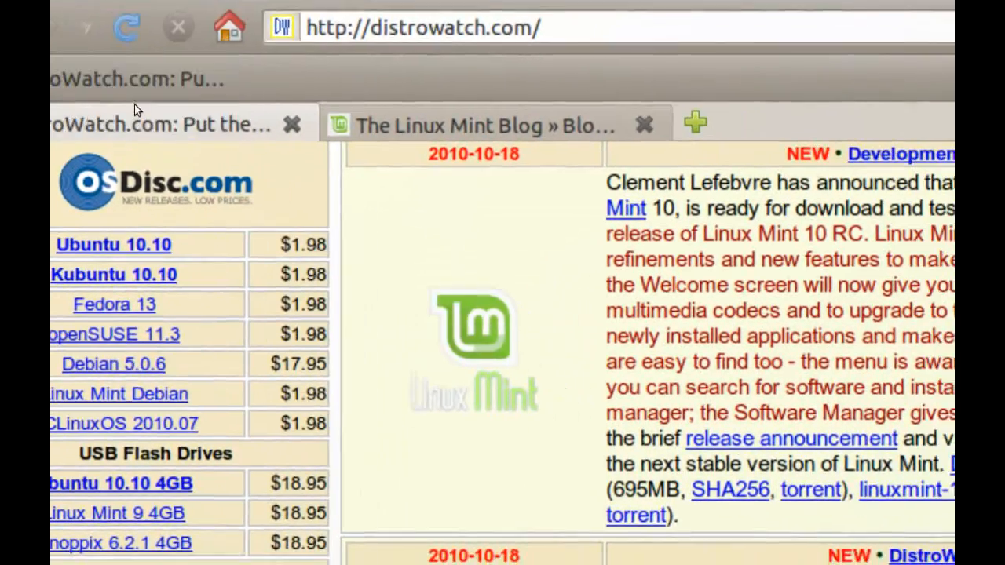
scroll("down", 3)
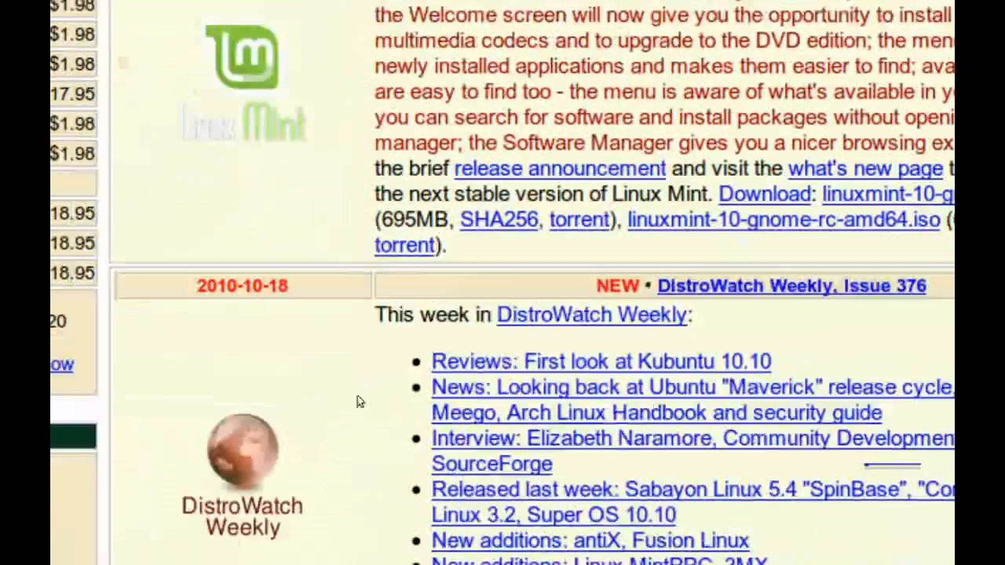
scroll("down", 3)
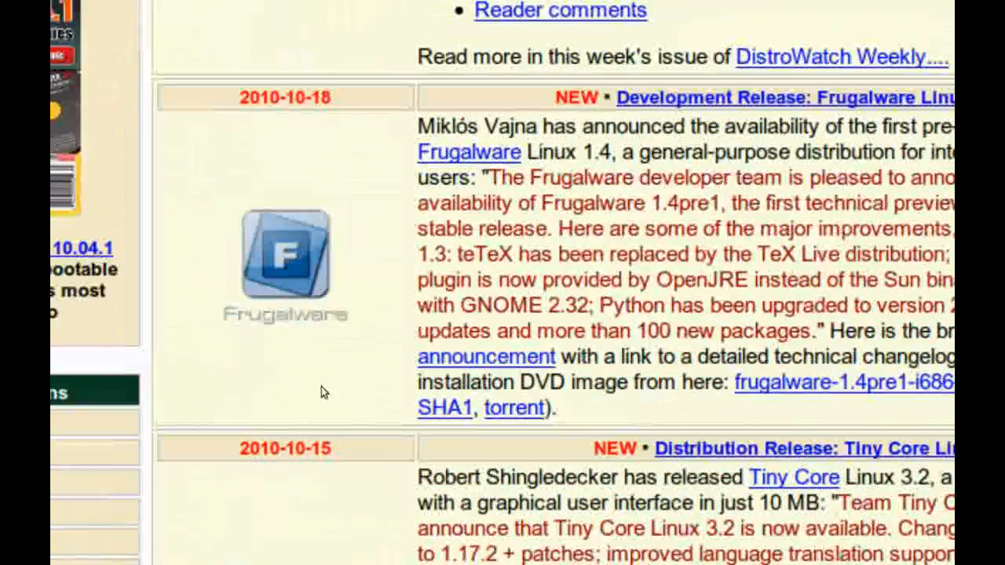
scroll("up", 3)
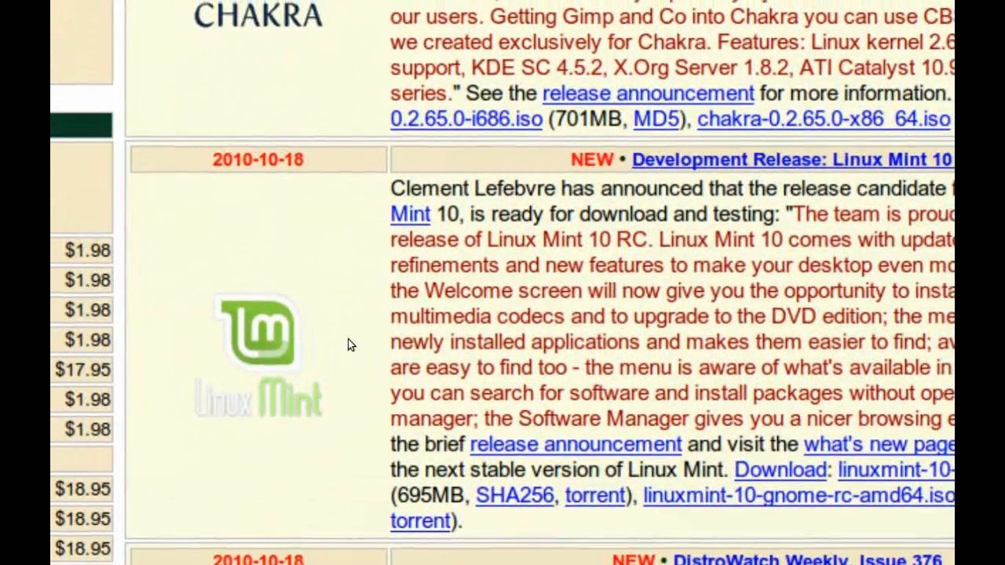
scroll("down", 3)
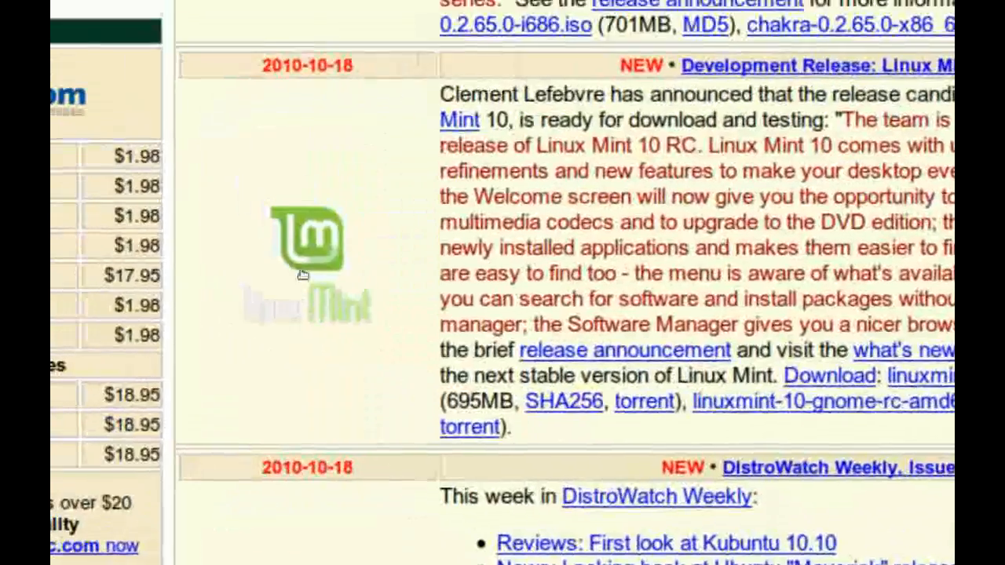
scroll("up", 3)
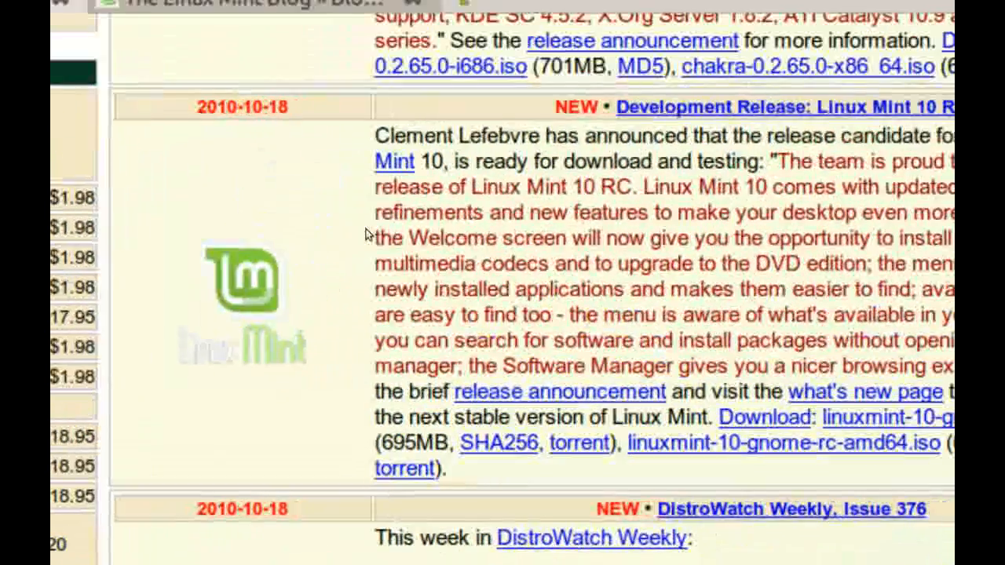
scroll("down", 3)
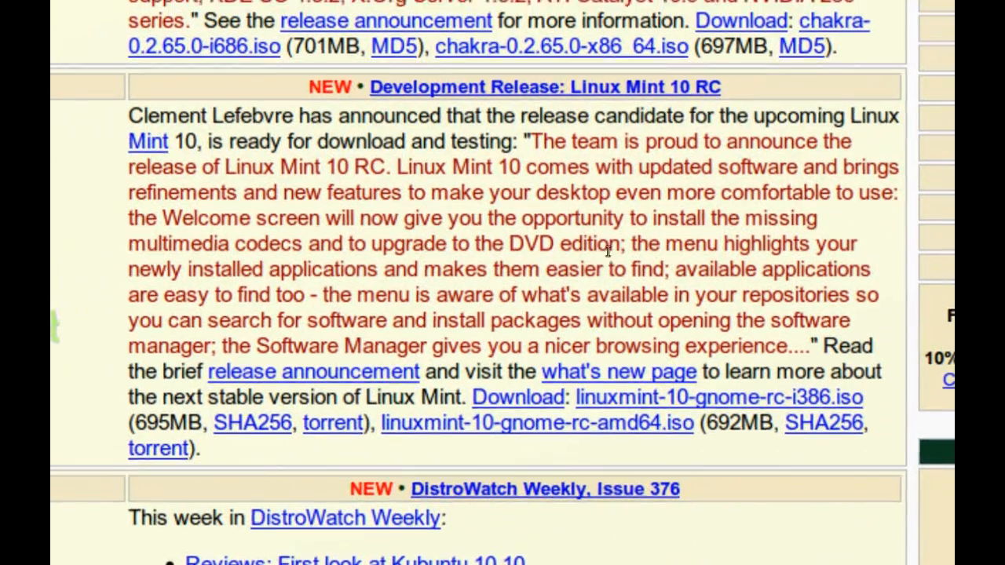
scroll("down", 3)
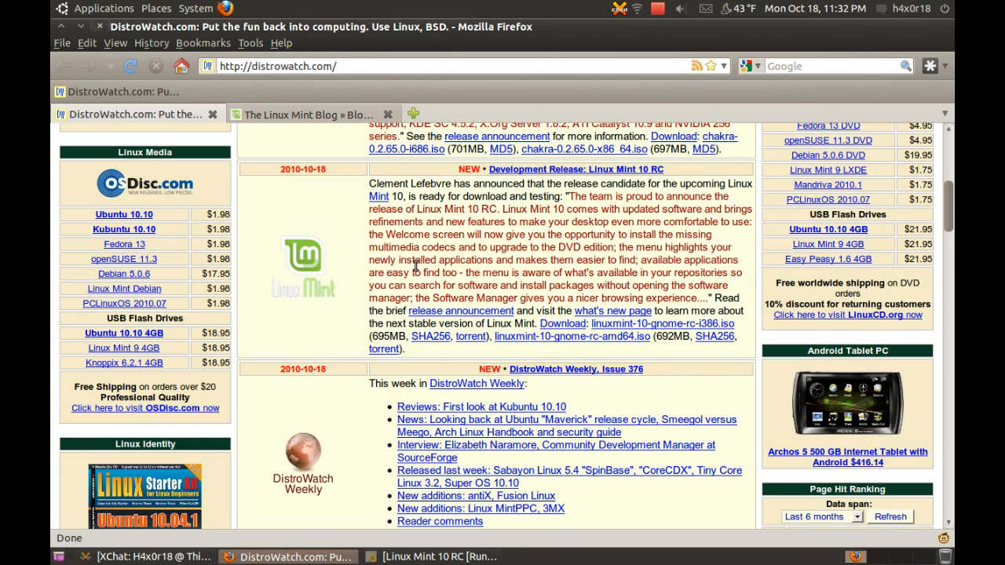
- View the Linux Mint Blog tab's 10 RC post, scrolled to its desktop screenshot
left_click(306, 114)
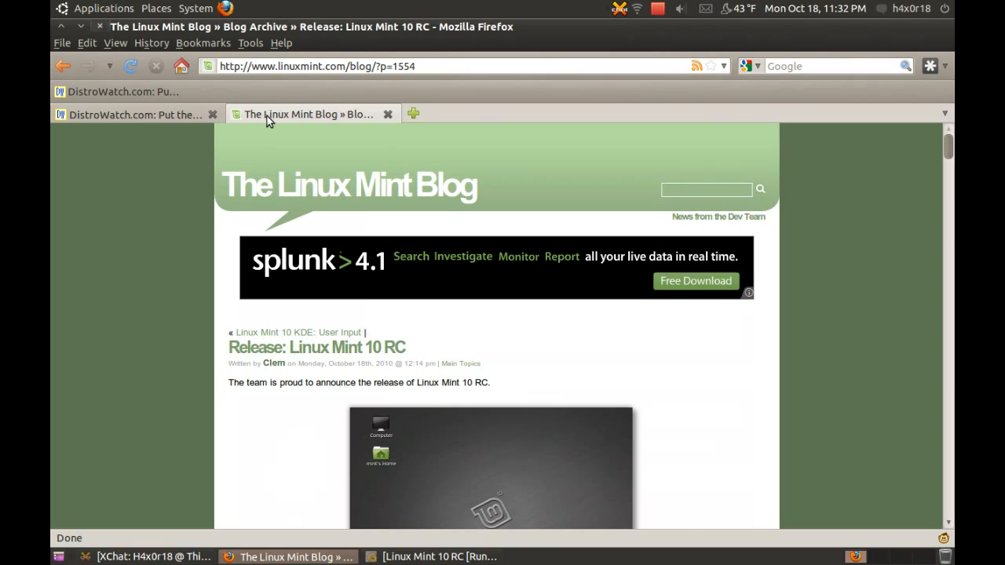
mouse_move(134, 179)
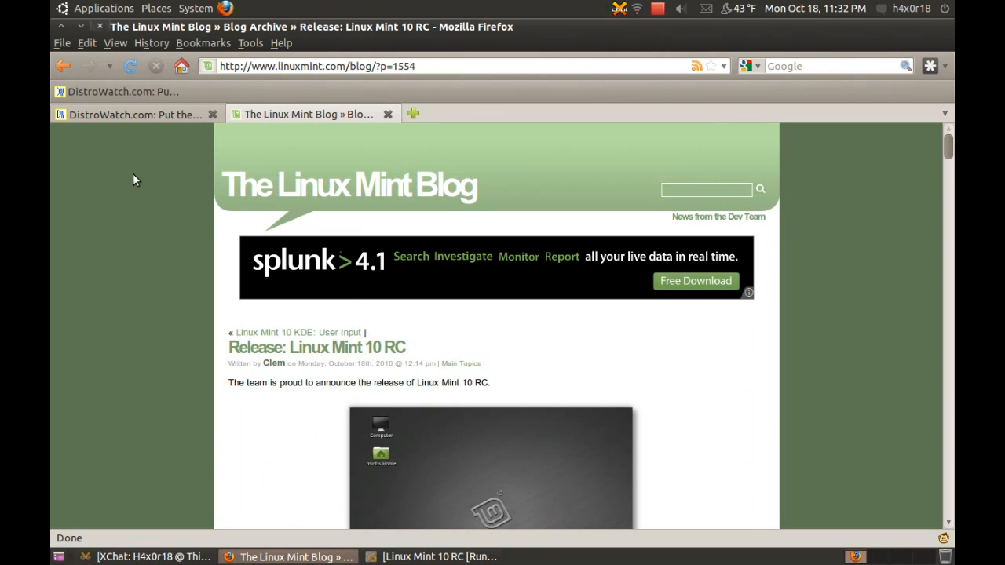
scroll("down", 3)
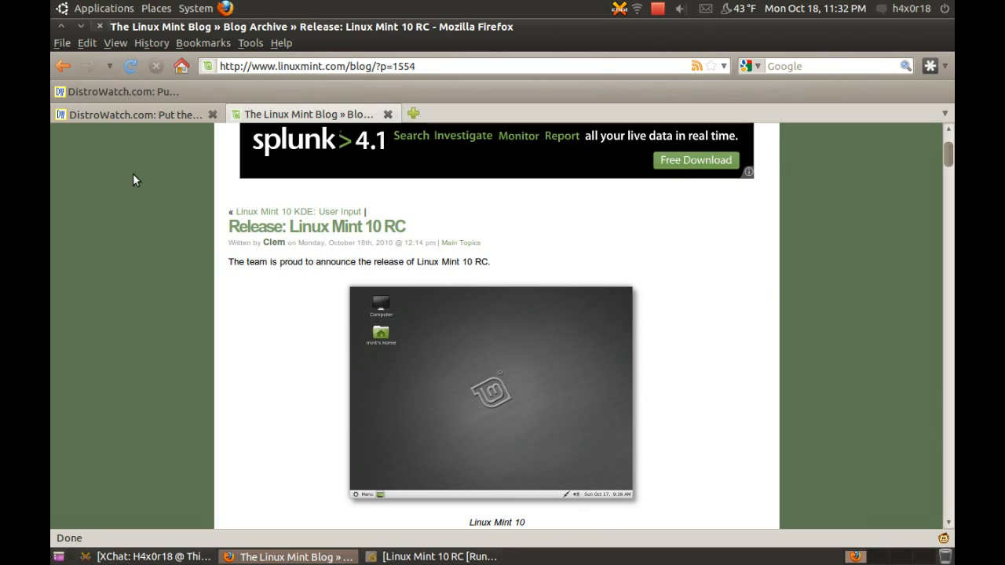
scroll("down", 3)
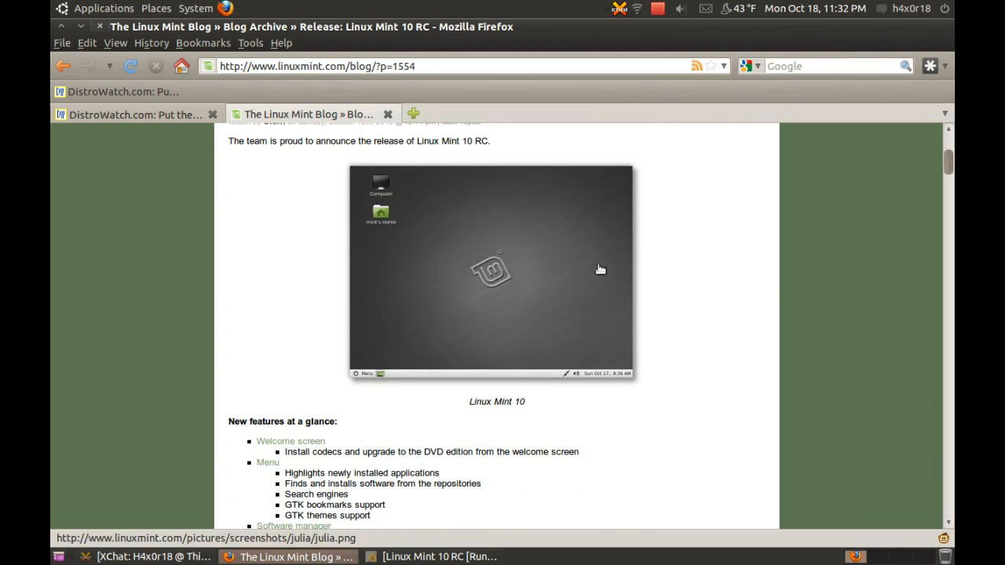
scroll("up", 3)
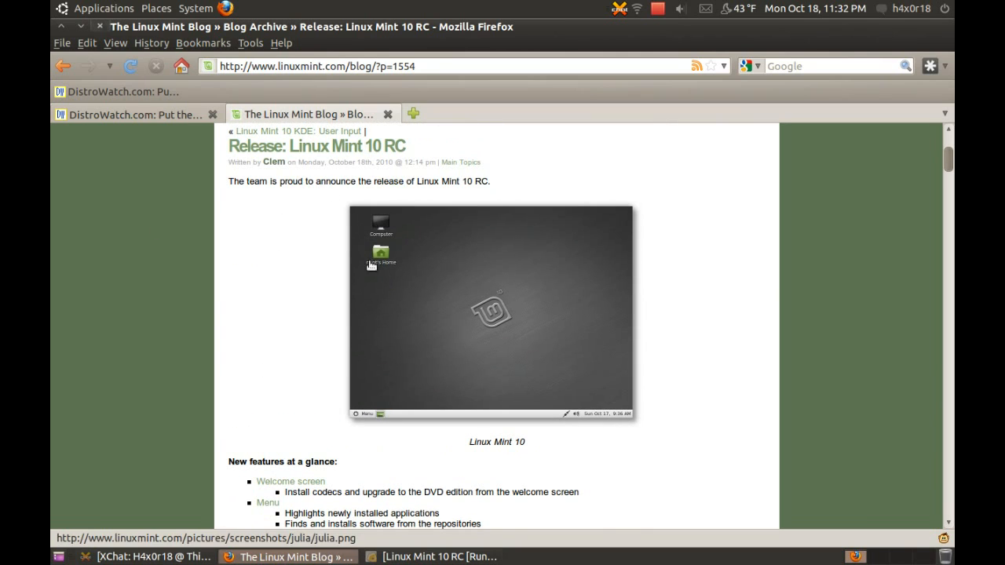
mouse_move(322, 303)
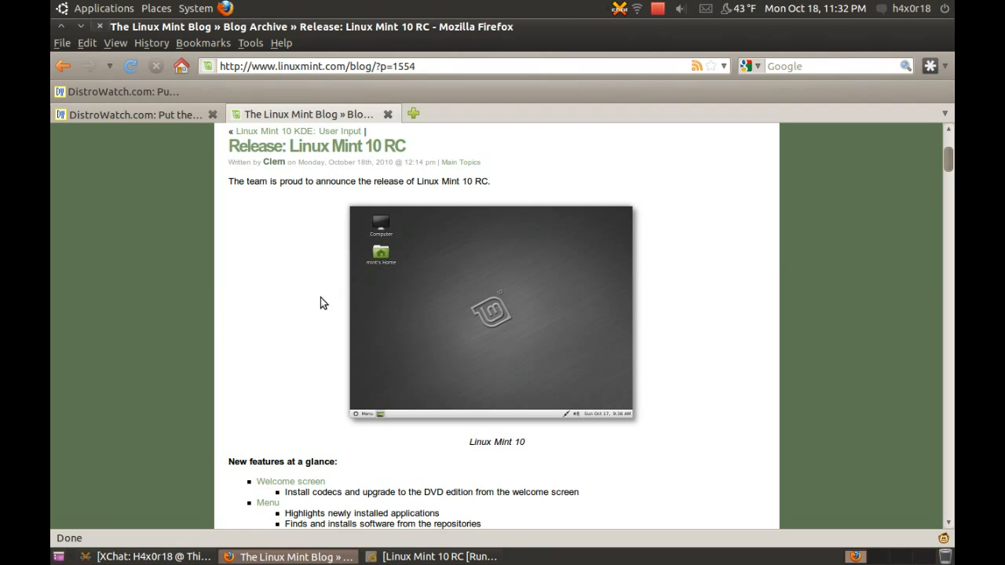
mouse_move(314, 285)
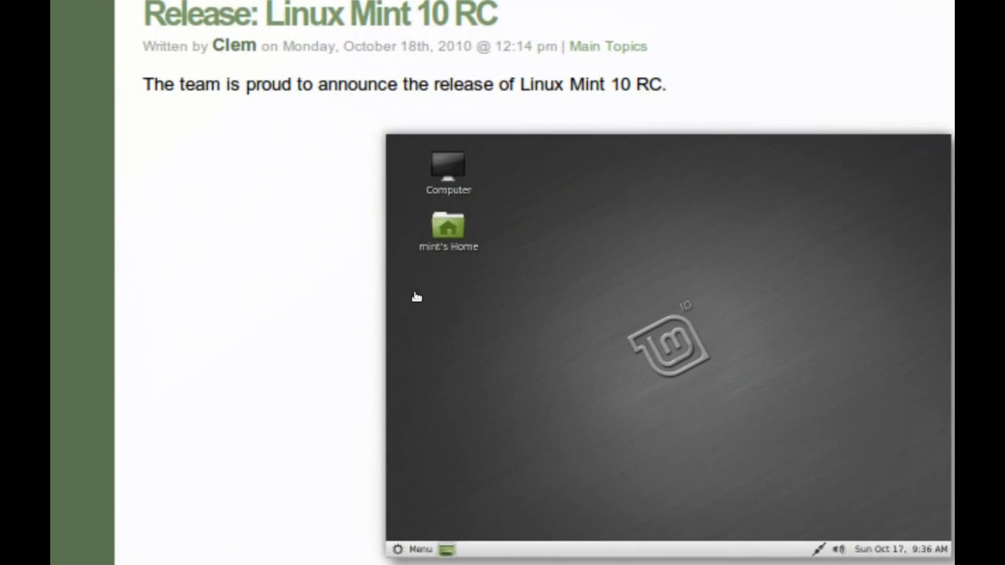
scroll("down", 3)
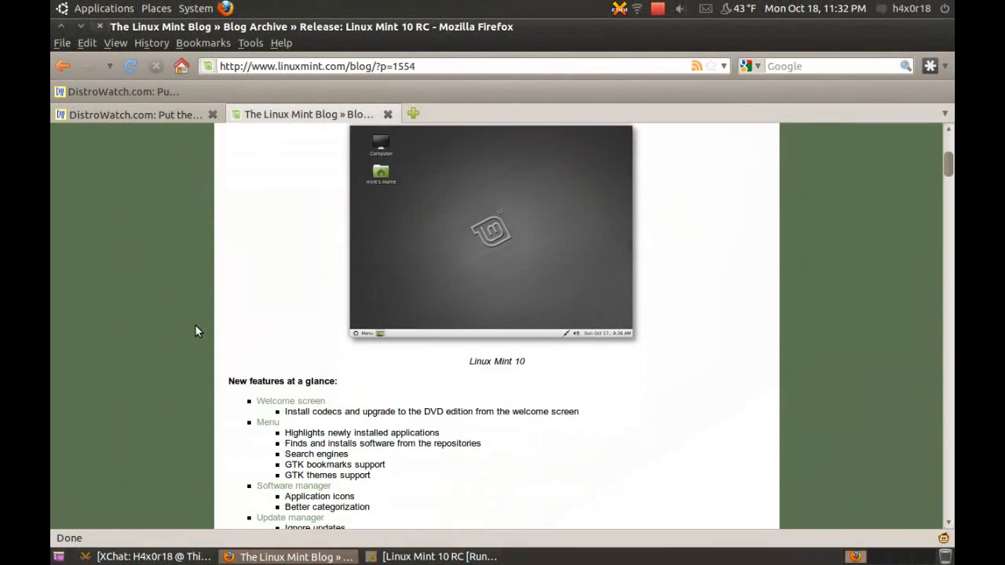
scroll("down", 3)
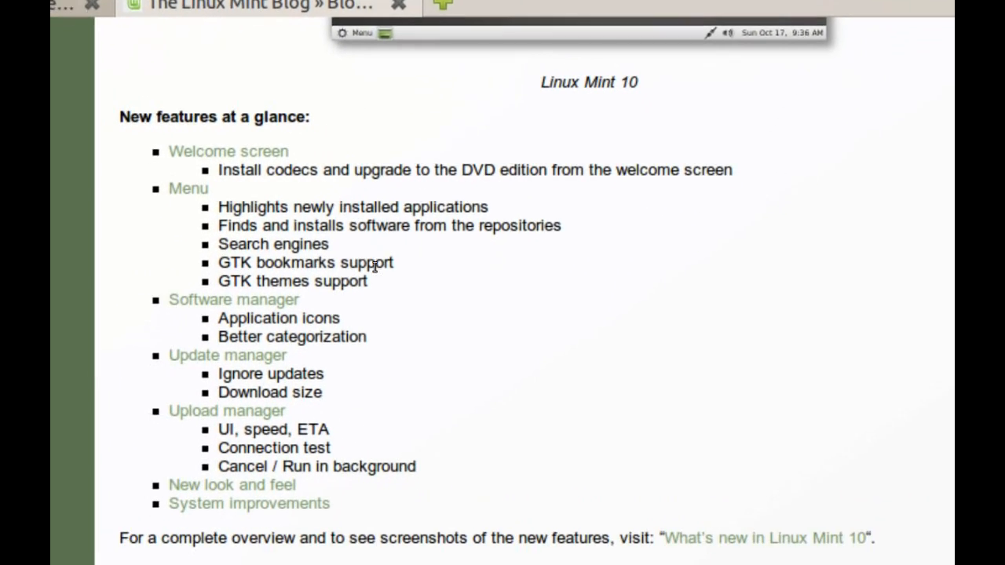
scroll("down", 3)
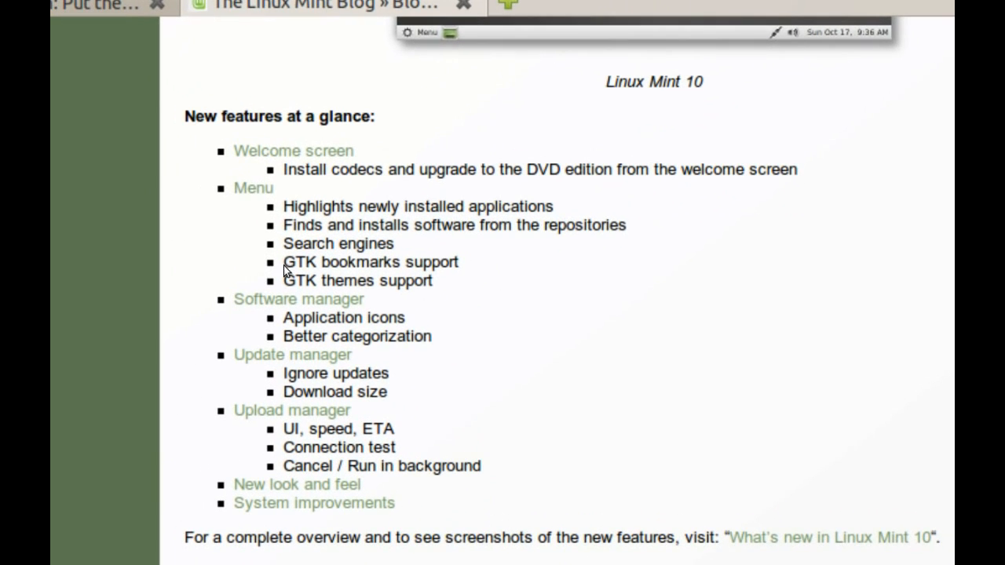
double_click(315, 263)
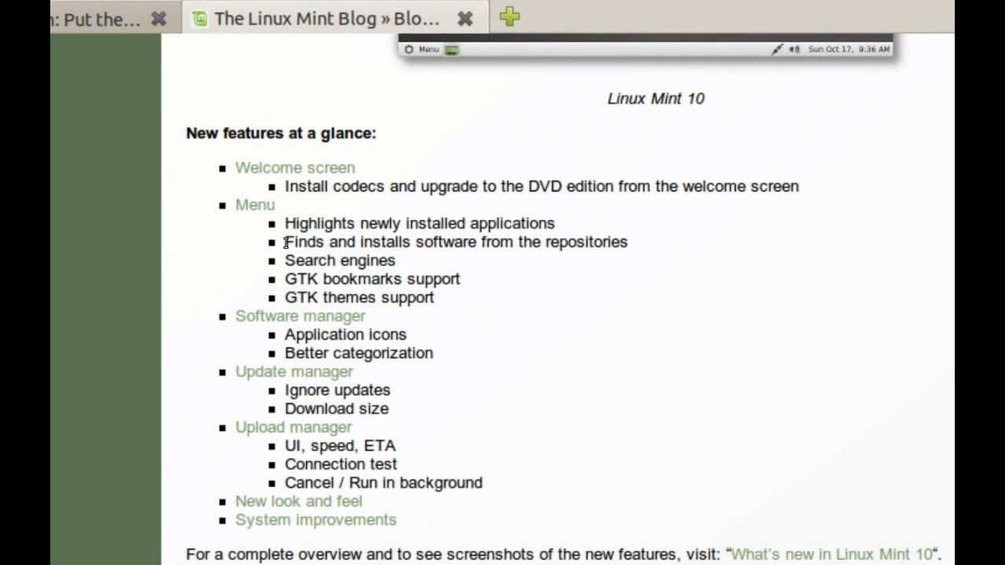
left_click(158, 18)
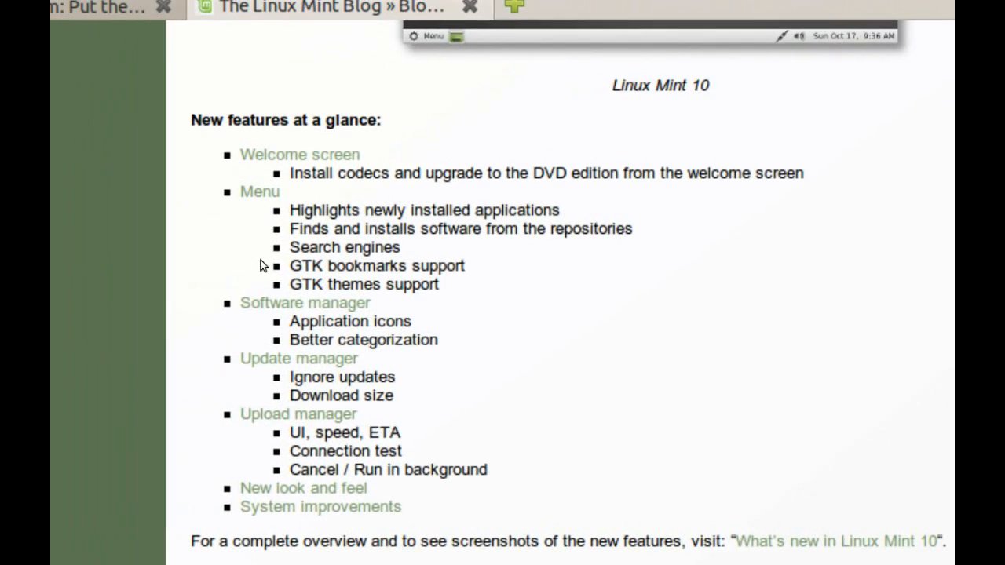
- Scroll past the feature list, known problems and RC notice to System requirements
scroll("down", 3)
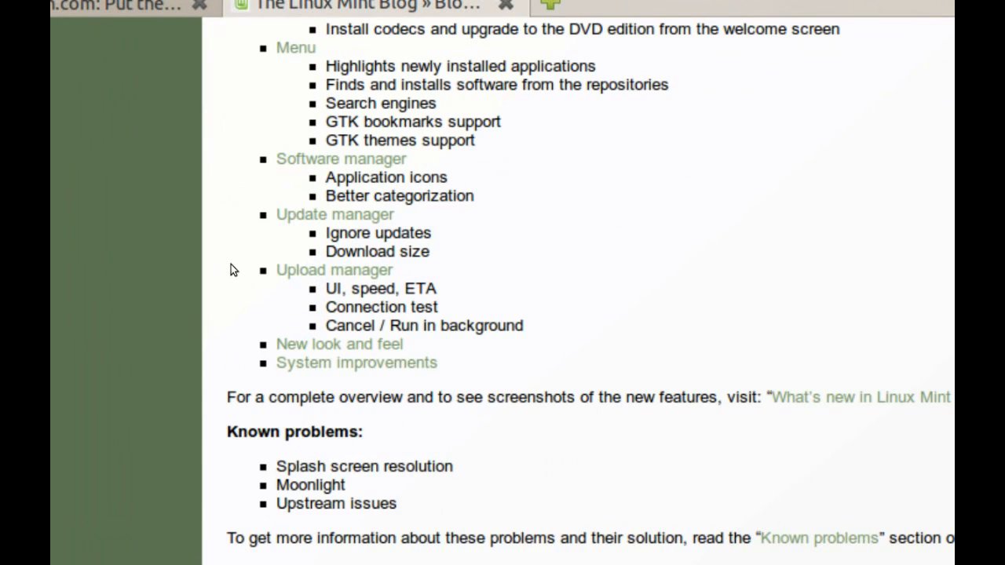
scroll("up", 3)
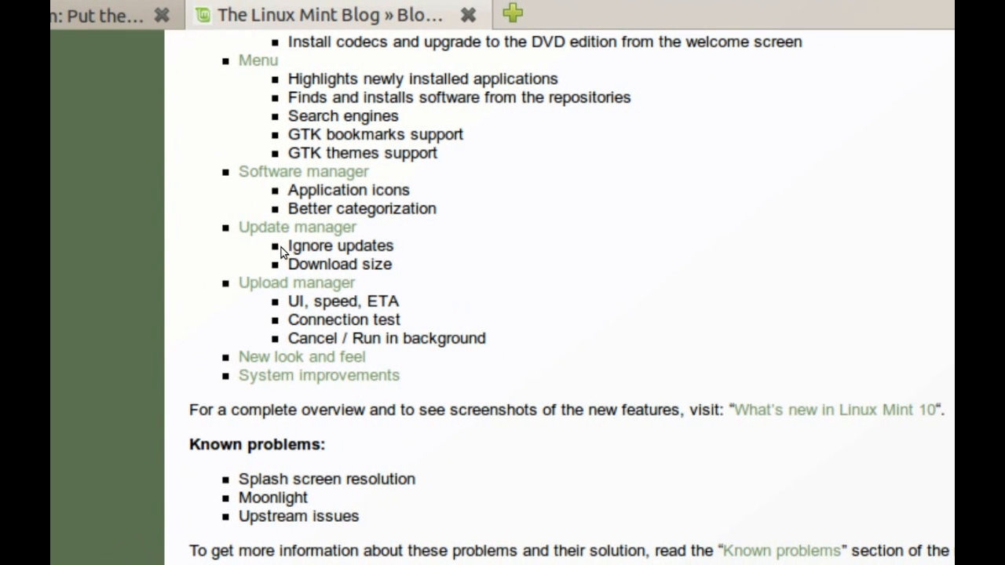
scroll("down", 3)
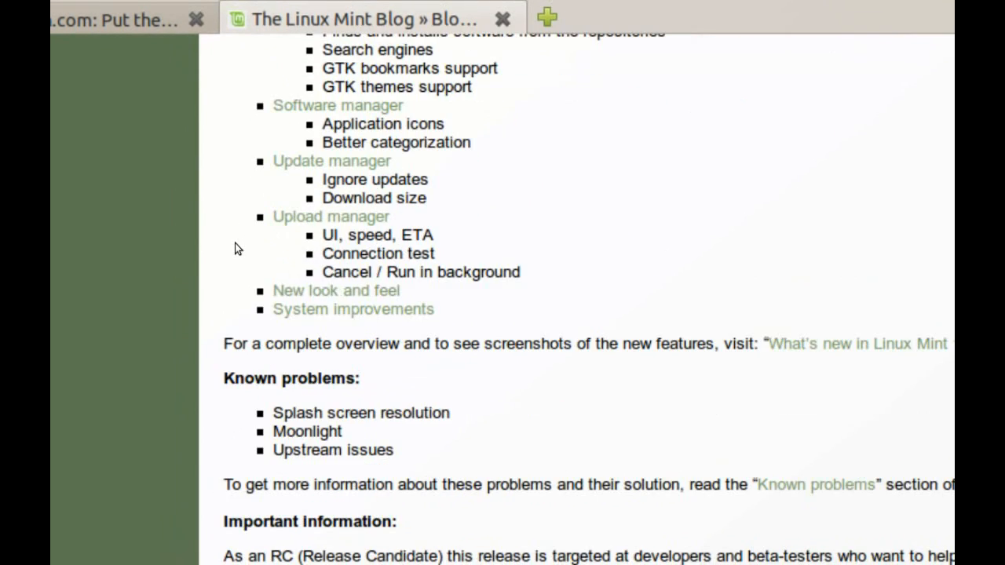
scroll("down", 3)
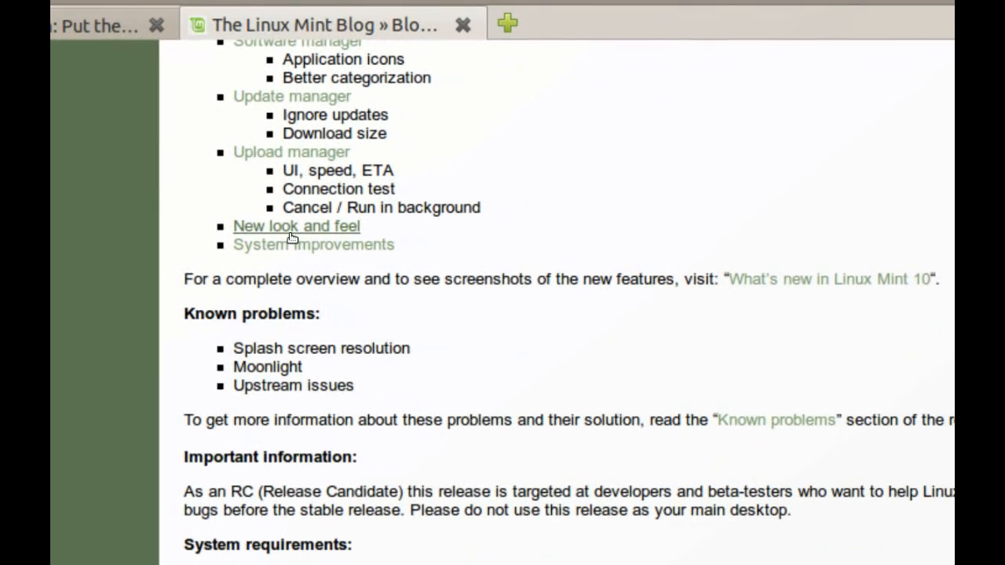
scroll("down", 3)
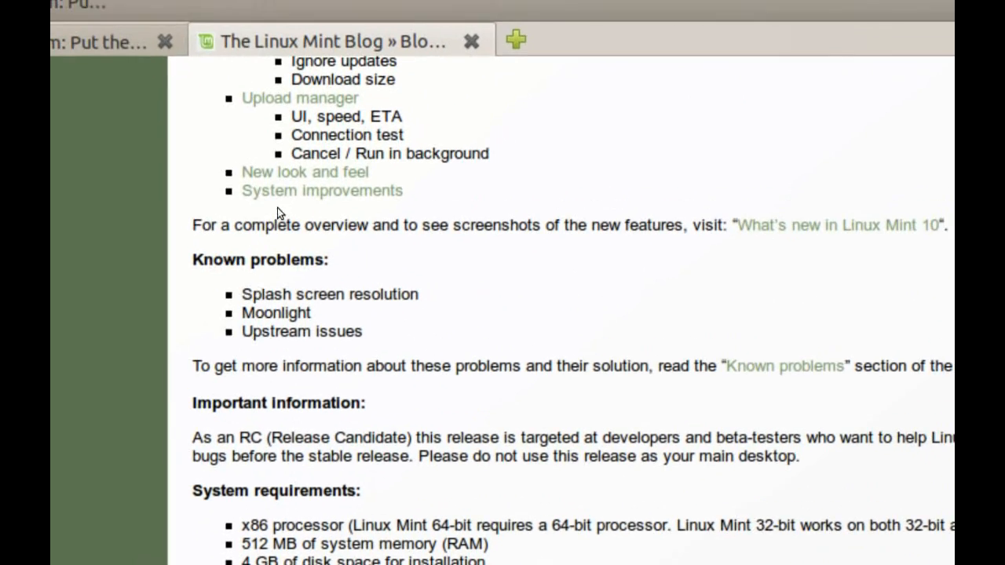
scroll("down", 3)
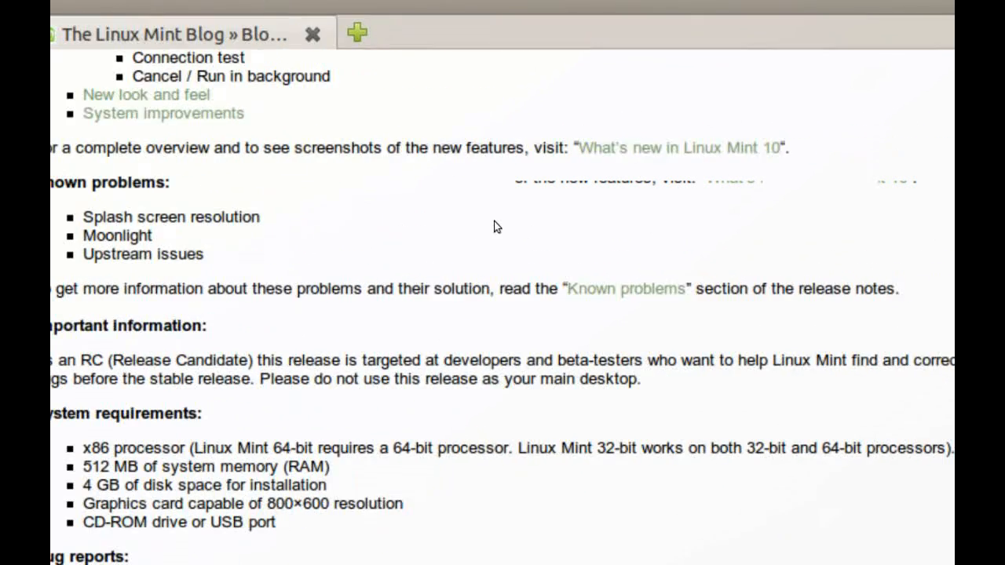
- Scroll into System requirements and highlight the graphics card resolution requirement
scroll("down", 3)
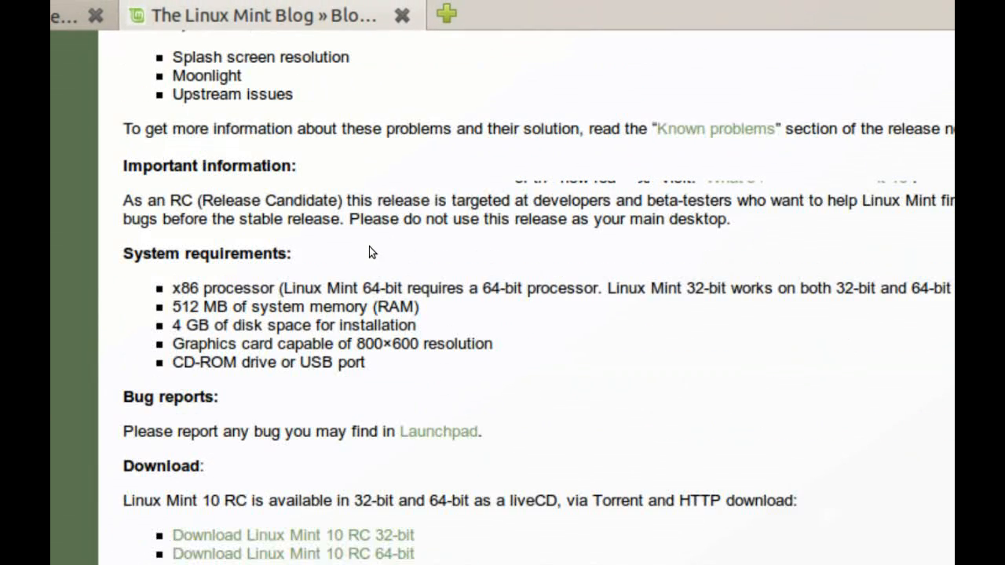
scroll("down", 3)
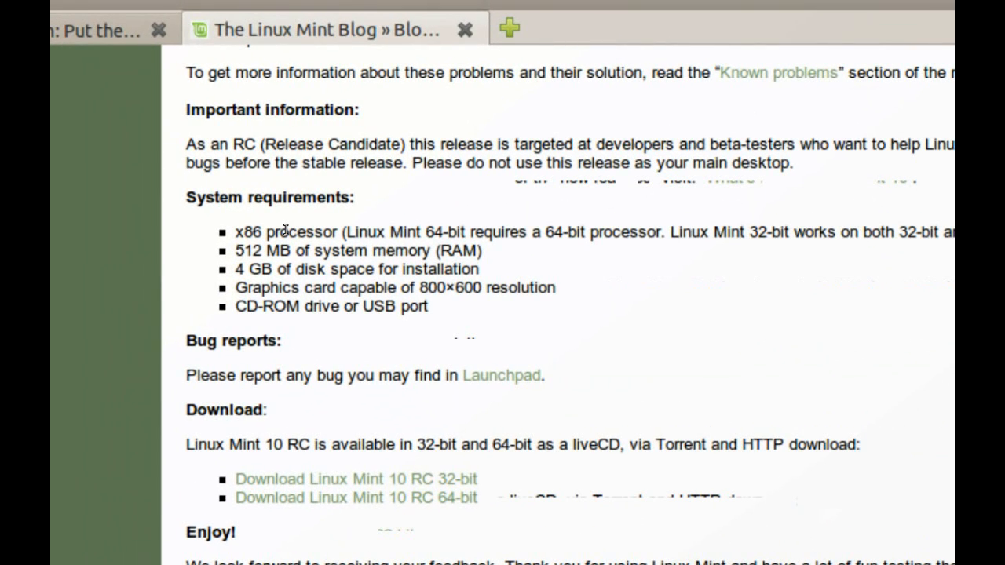
left_click(160, 29)
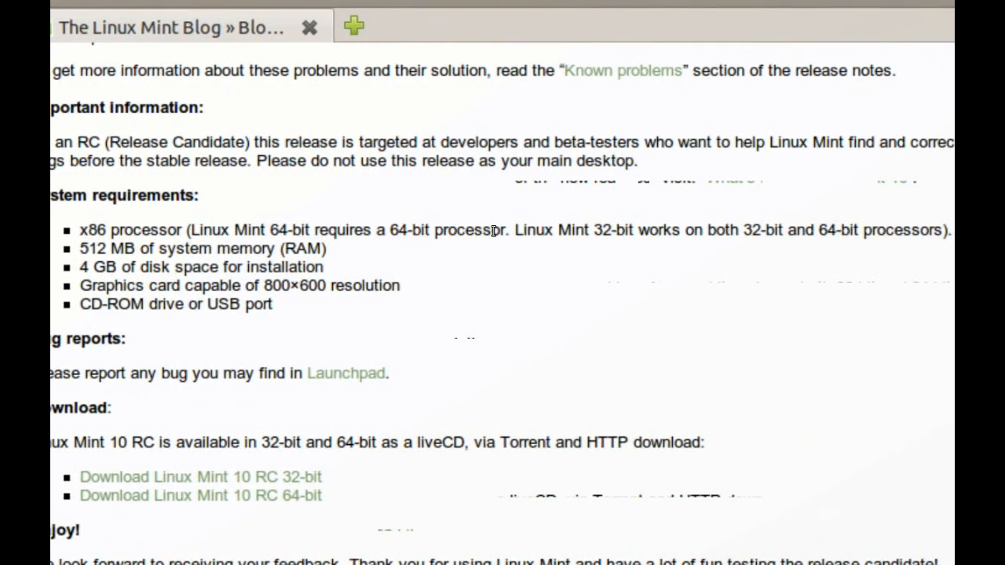
left_click(354, 26)
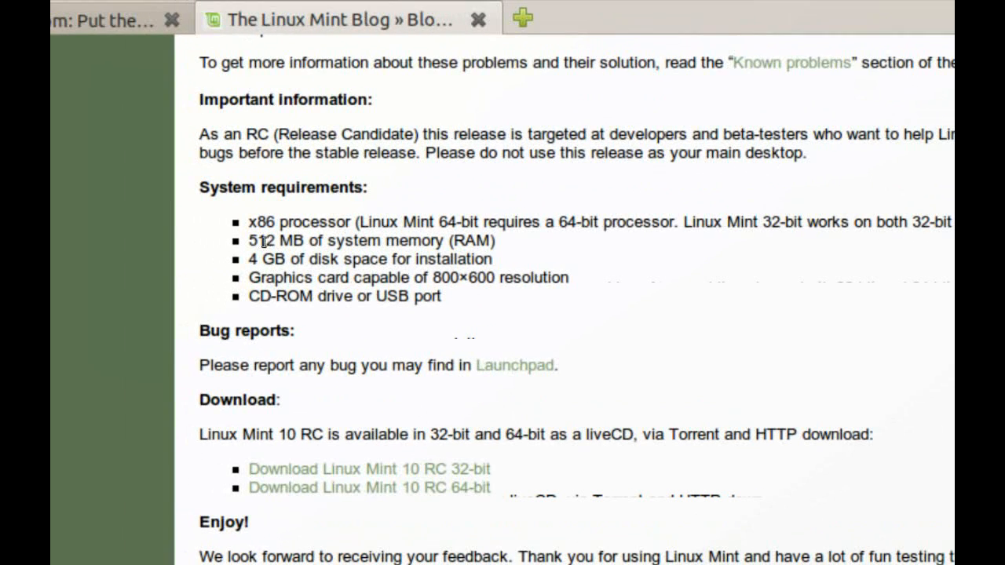
double_click(259, 241)
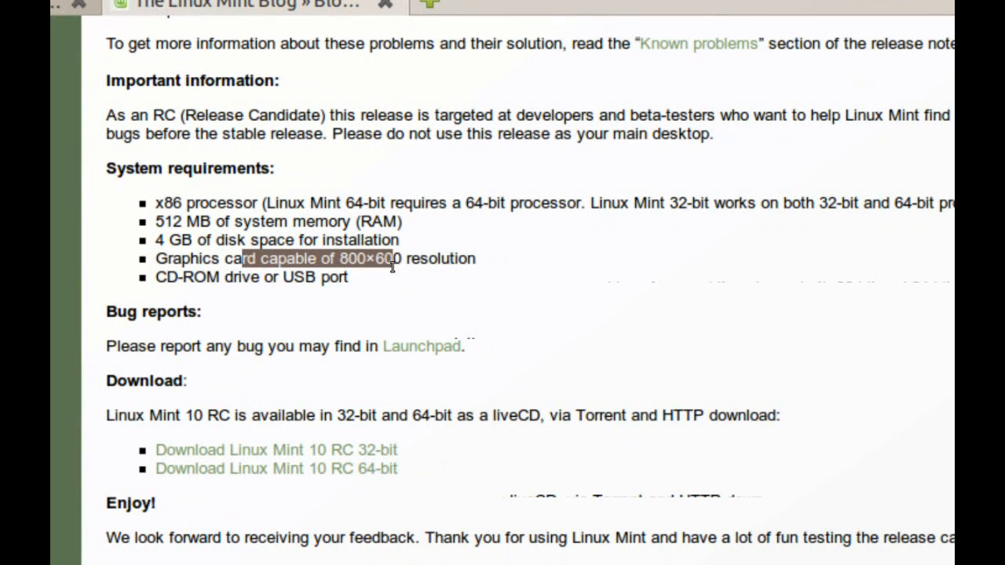
- Scroll through the Download links to the end of the post
scroll("down", 3)
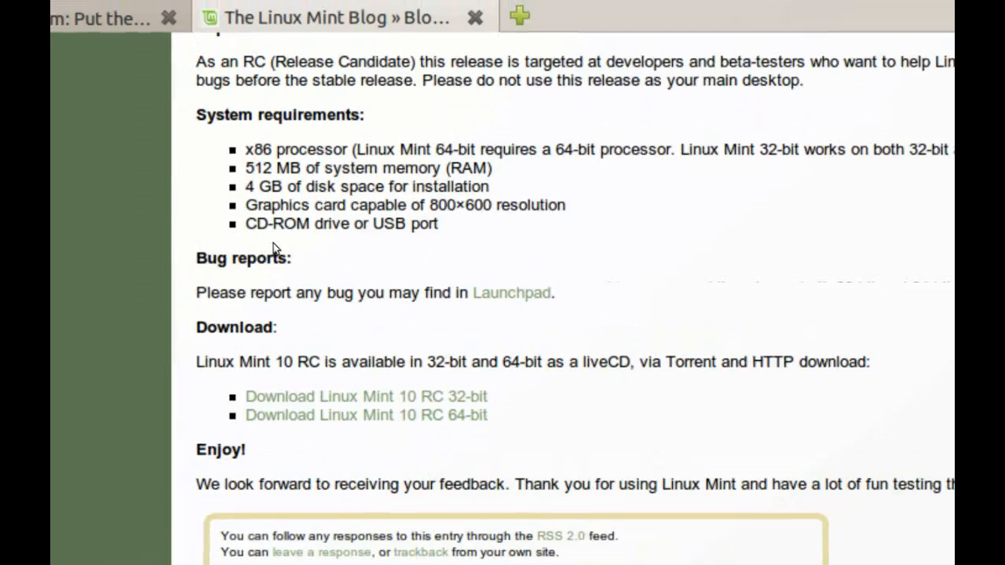
scroll("down", 3)
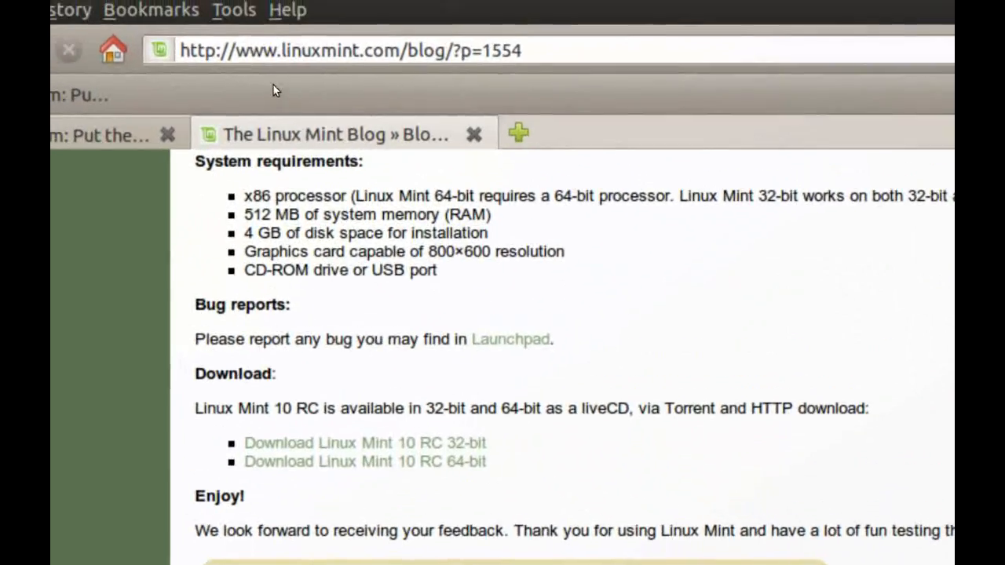
scroll("down", 3)
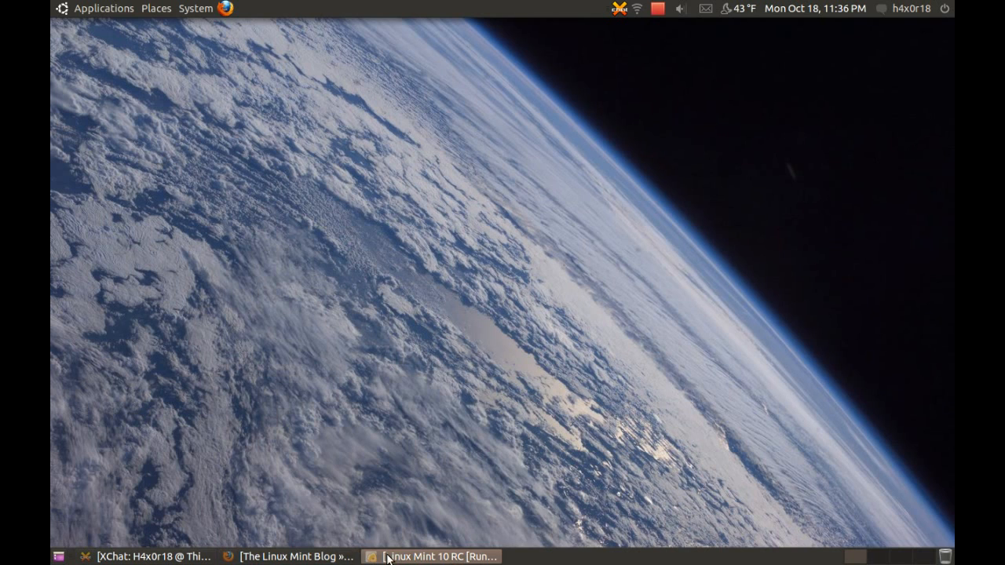
- Restore the running Linux Mint 10 RC VirtualBox window at its login screen
left_click(440, 556)
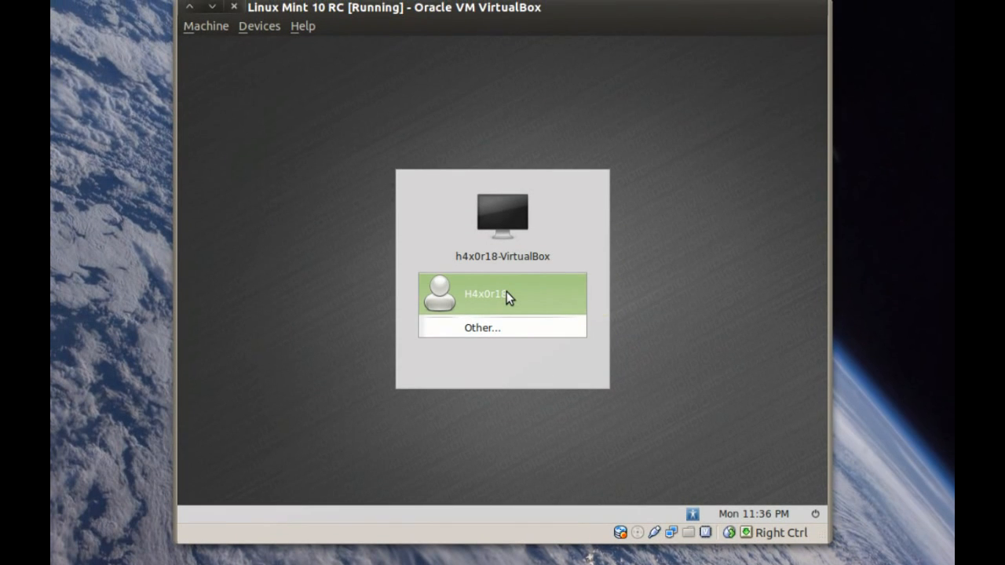
- Log in to Linux Mint with the user account and close the Welcome dialog
left_click(502, 294)
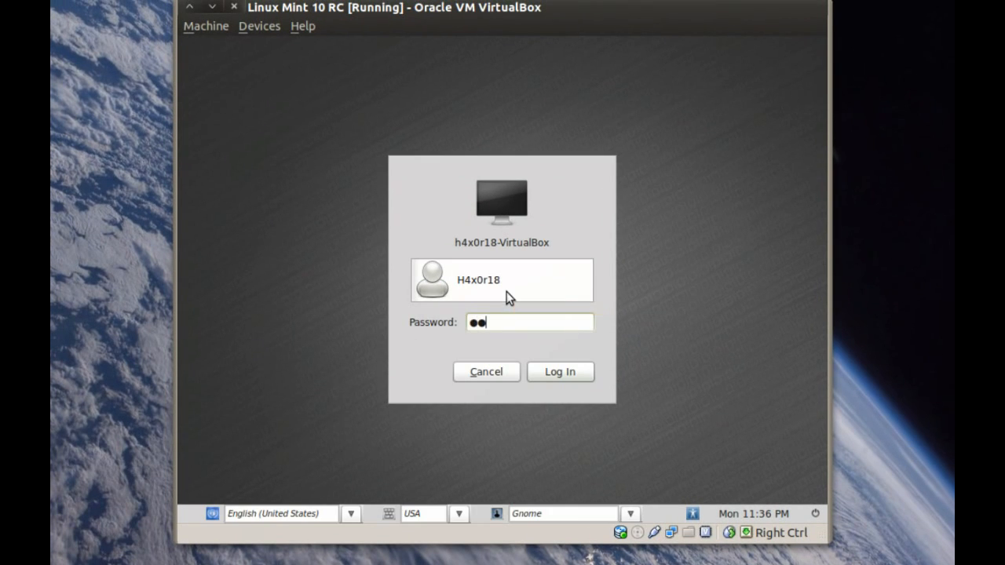
left_click(559, 371)
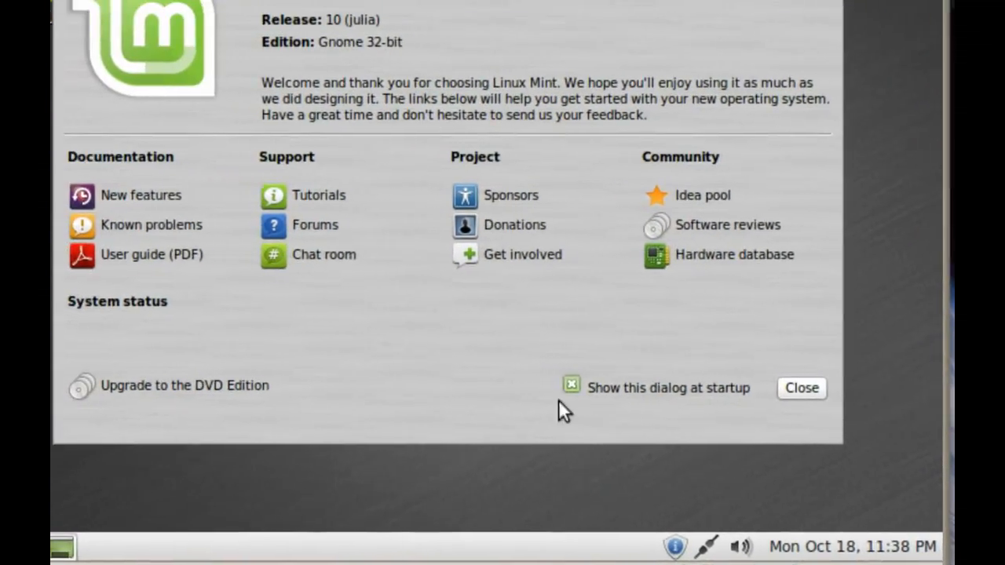
left_click(801, 388)
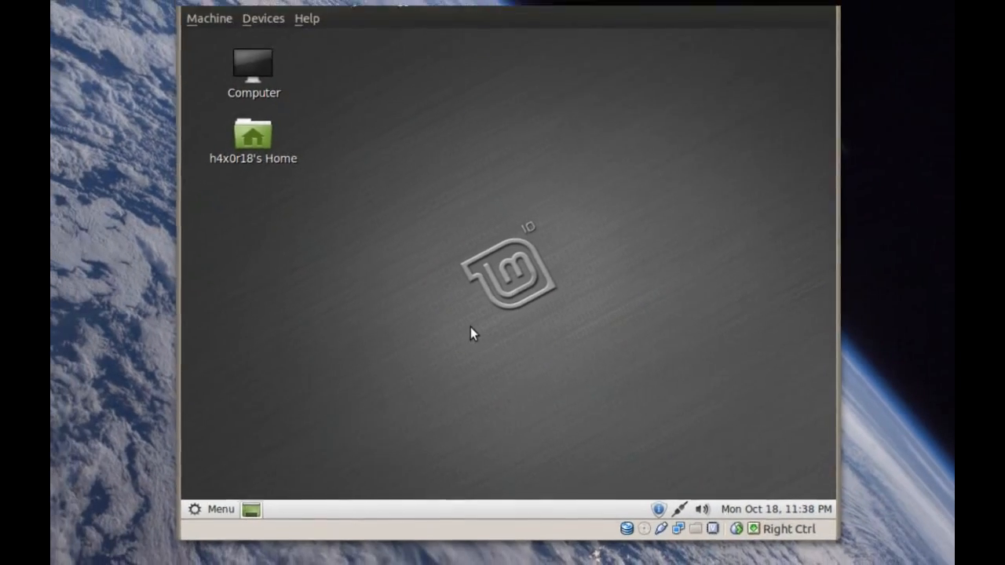
- Try wallpapers such as the mottled green one and move the Appearance Preferences window
right_click(471, 333)
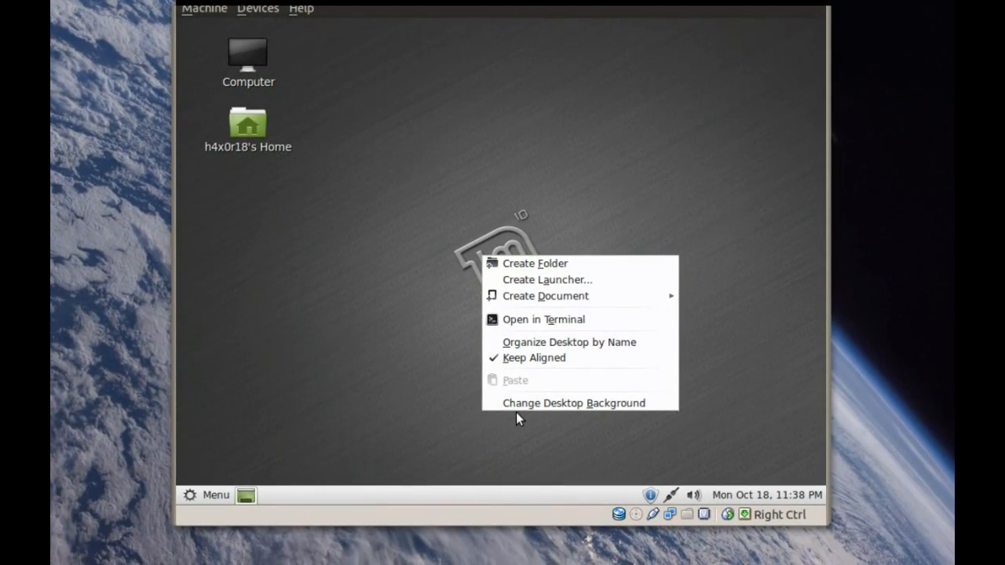
mouse_move(538, 414)
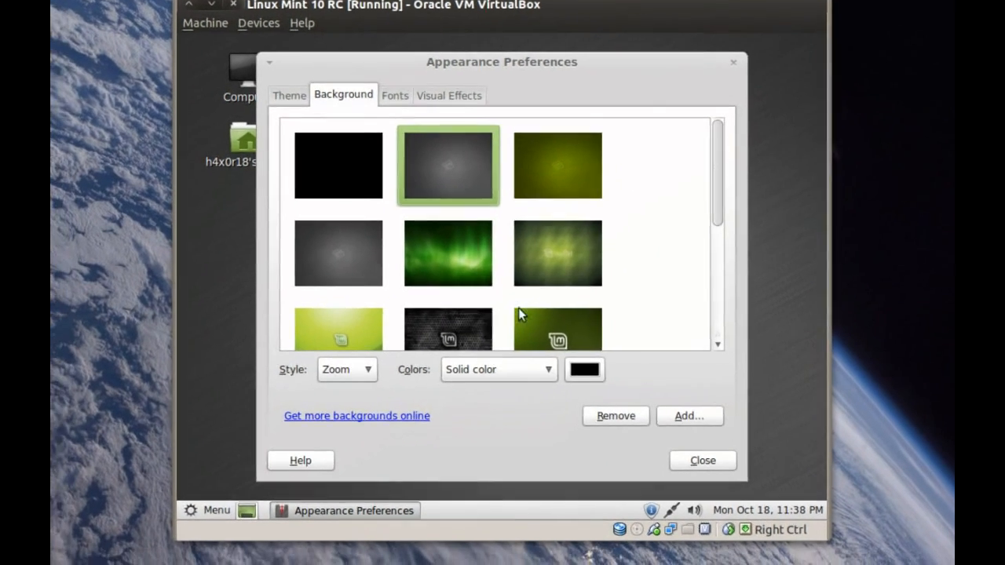
left_click(447, 330)
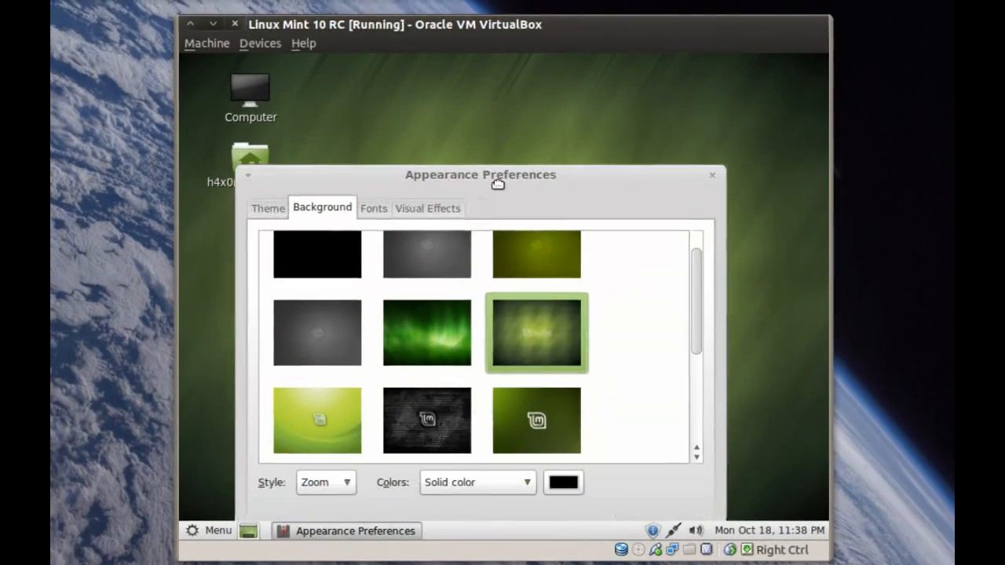
left_click_drag(481, 174, 515, 73)
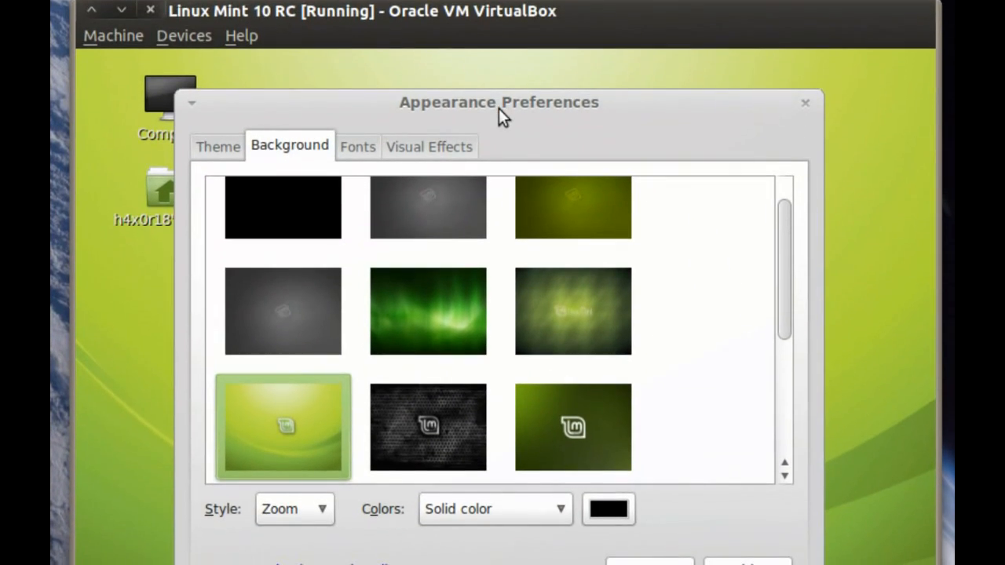
left_click_drag(499, 102, 517, 108)
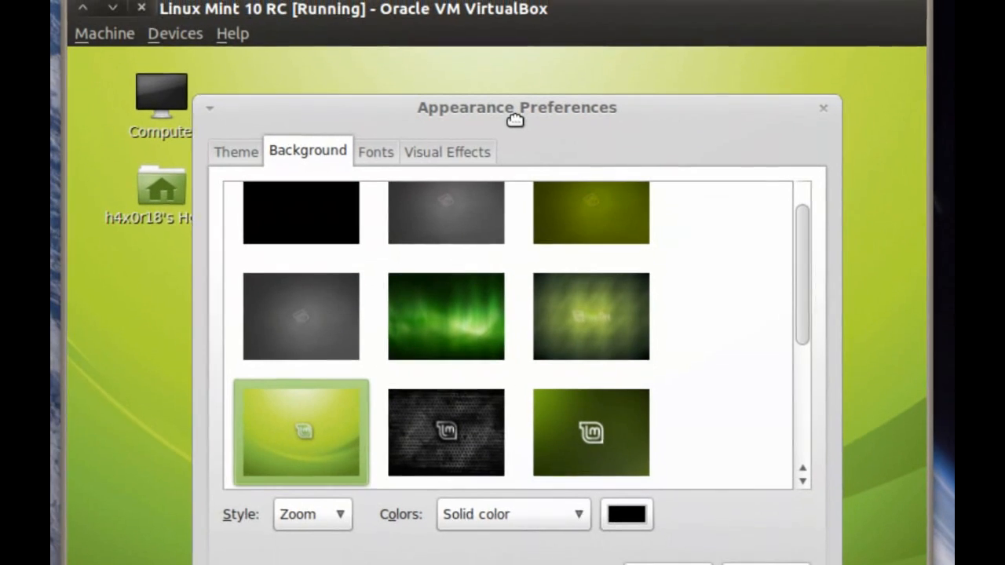
left_click_drag(516, 108, 487, 21)
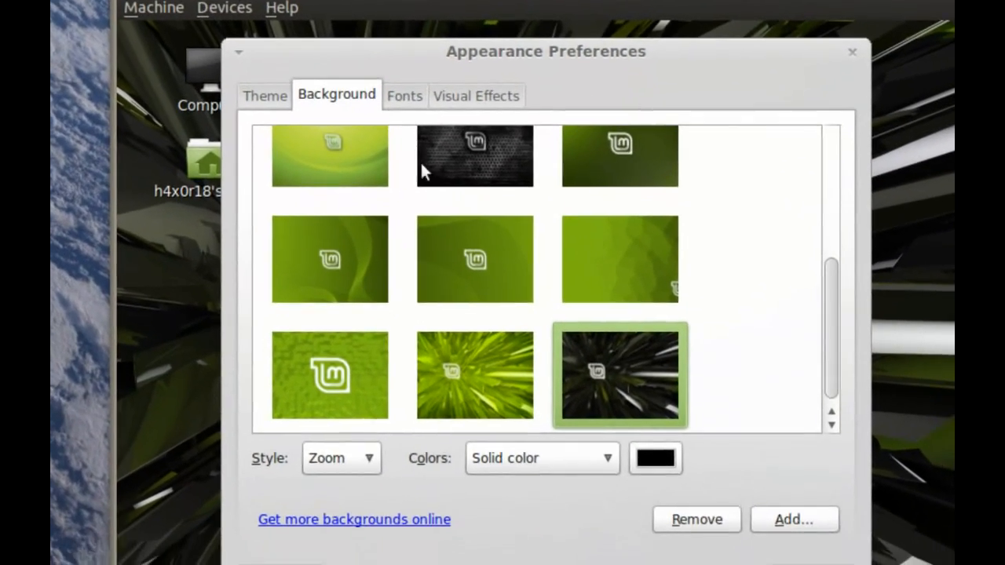
- Close Appearance Preferences and set the Mint menu theme to Mint-X in Menu Preferences
left_click(265, 96)
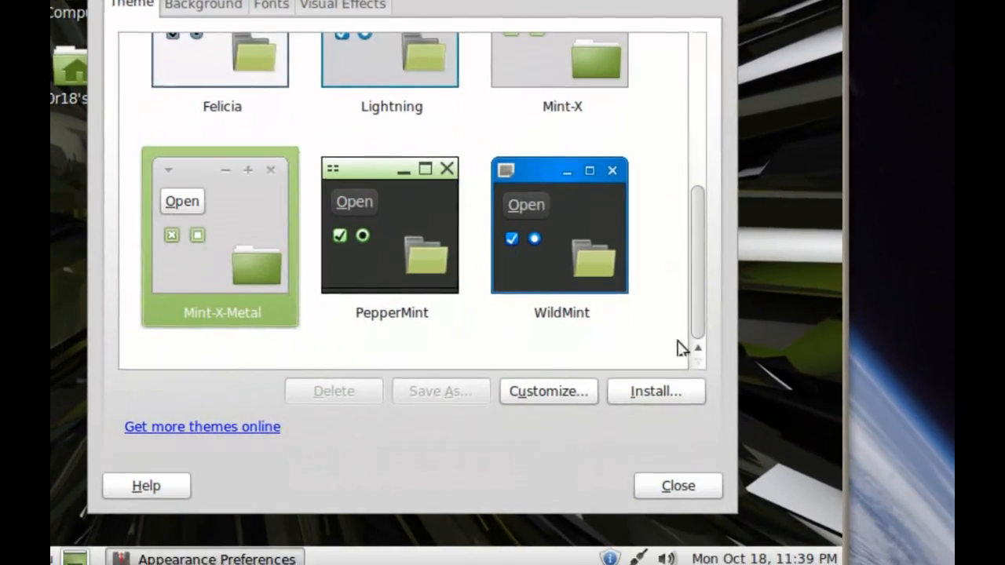
left_click(677, 485)
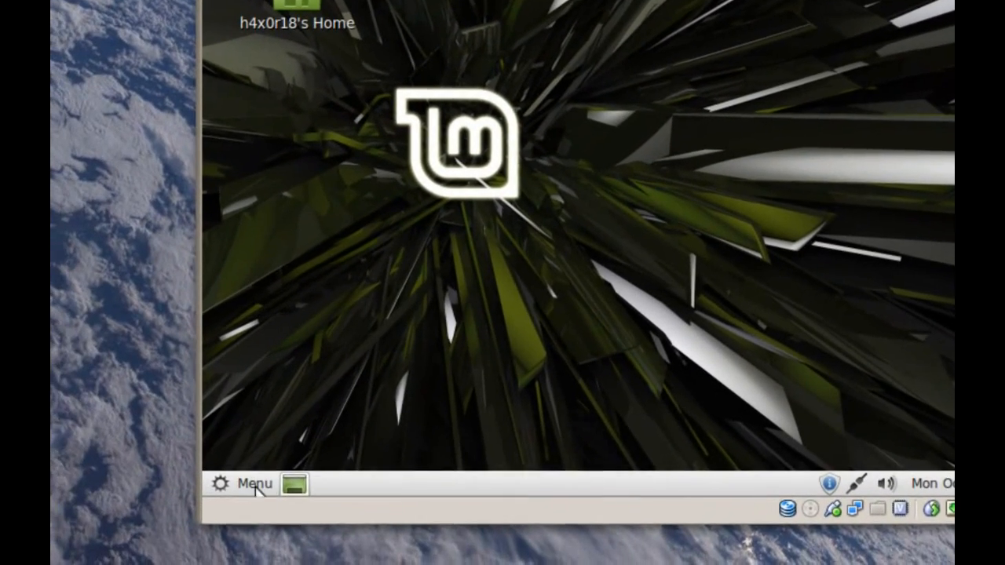
left_click(247, 483)
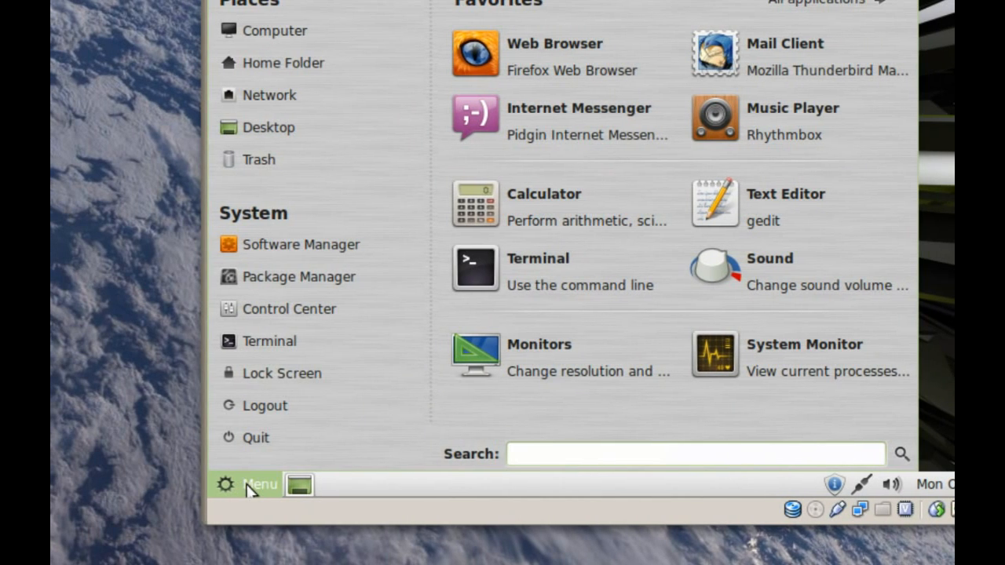
left_click(248, 485)
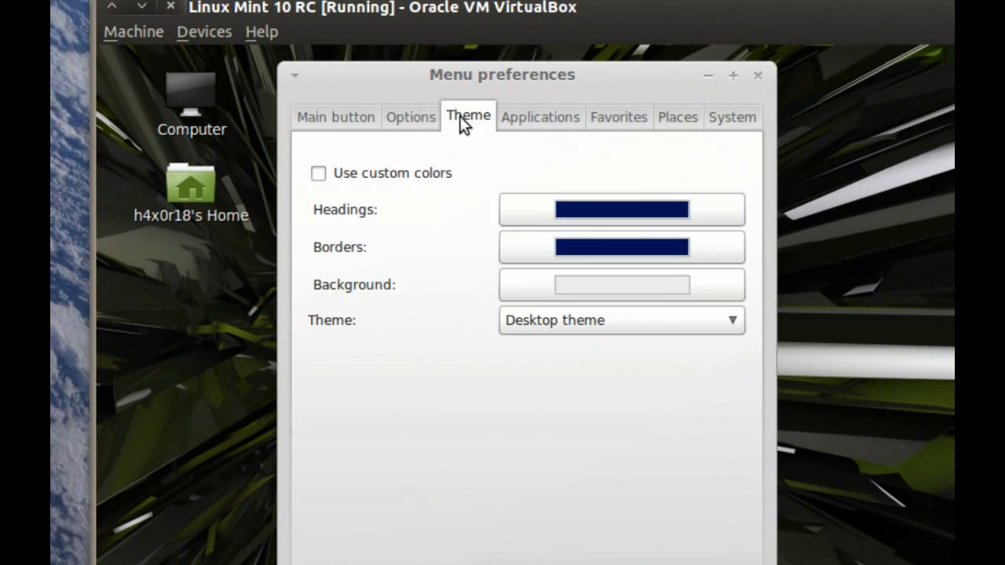
left_click(620, 320)
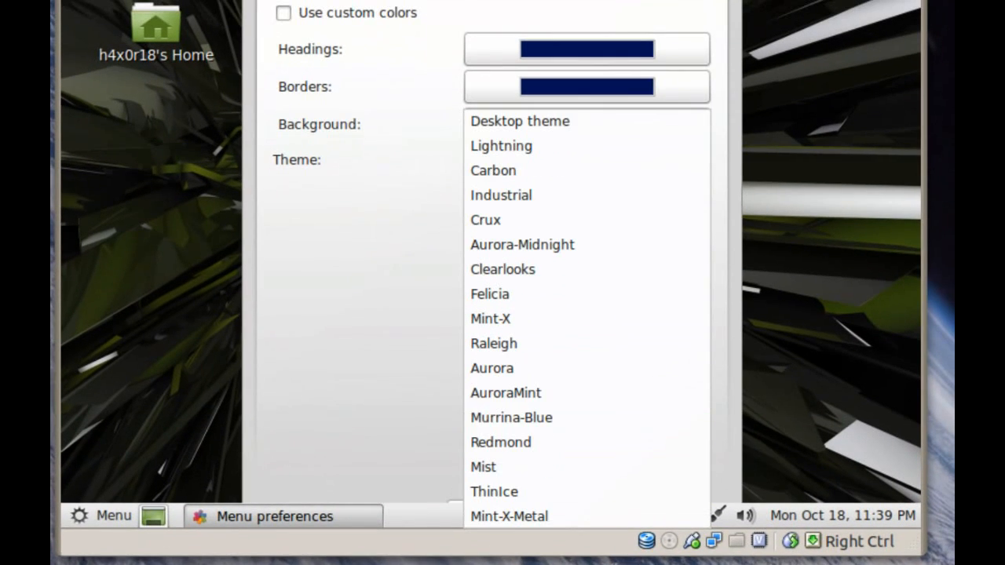
left_click(490, 318)
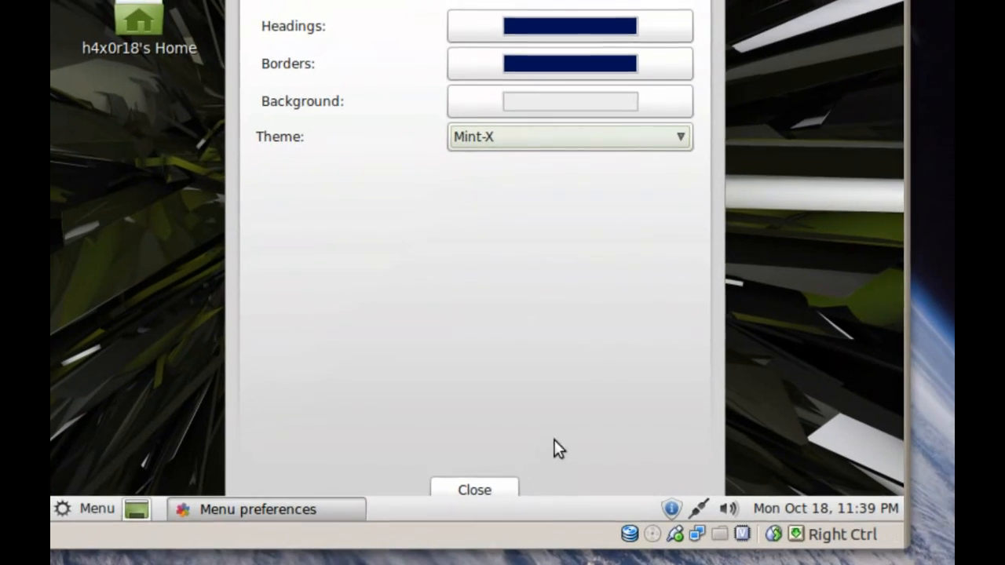
left_click(475, 490)
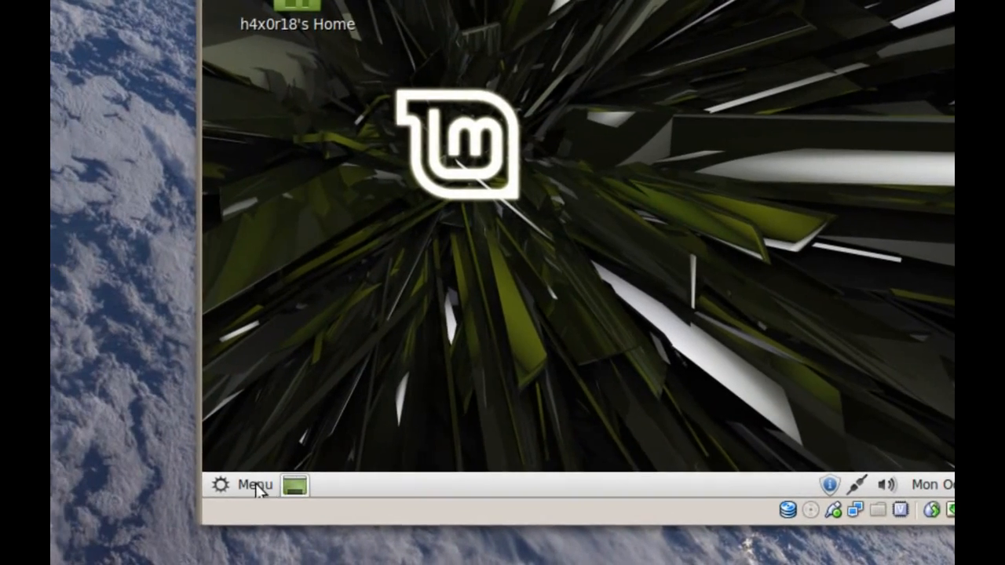
left_click(245, 485)
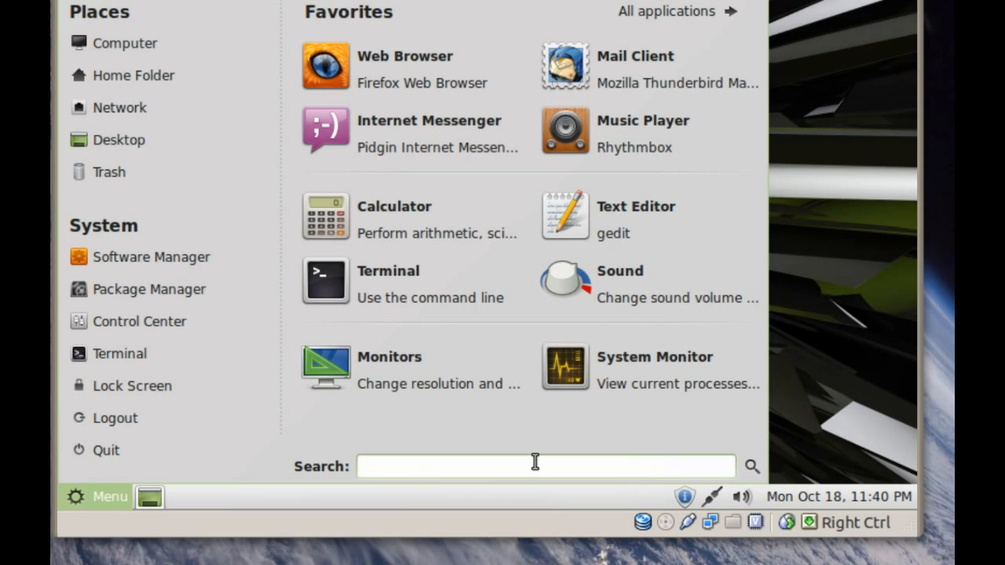
type("Ch")
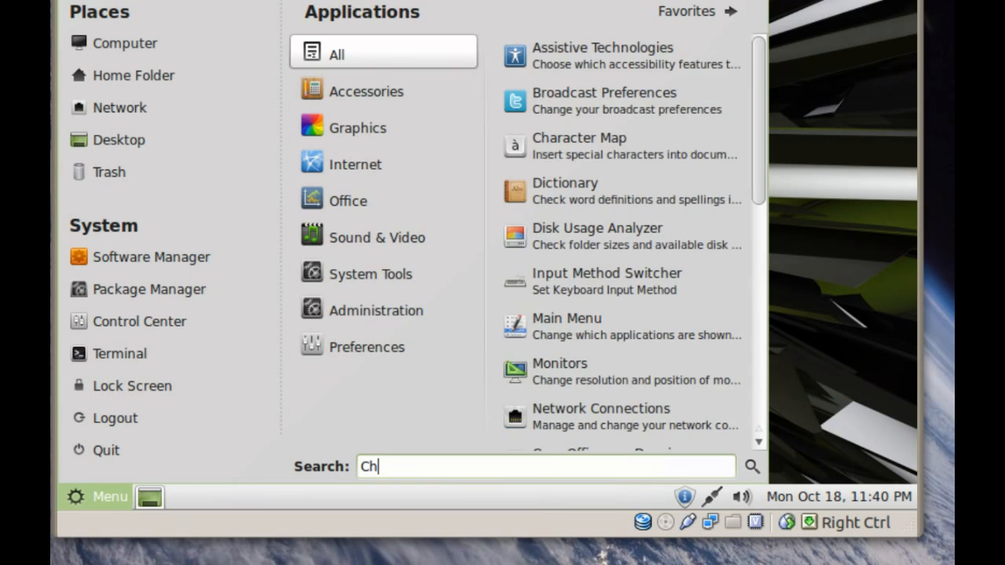
type("eese")
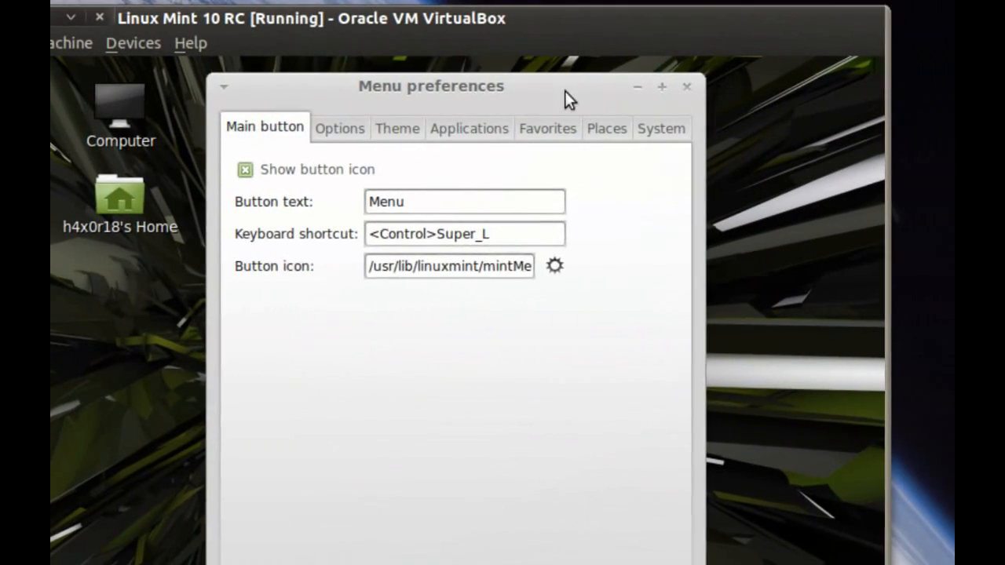
left_click(687, 86)
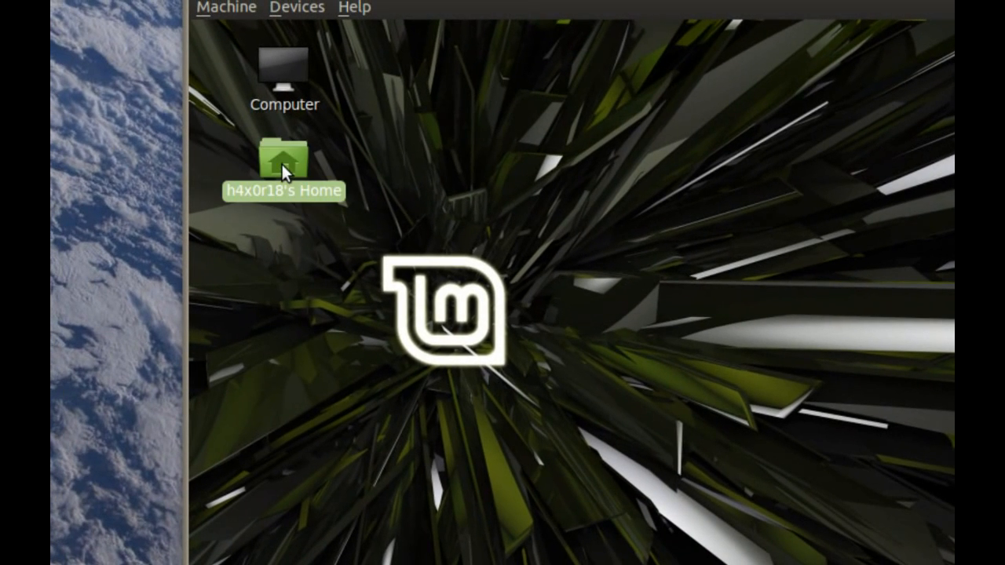
double_click(284, 157)
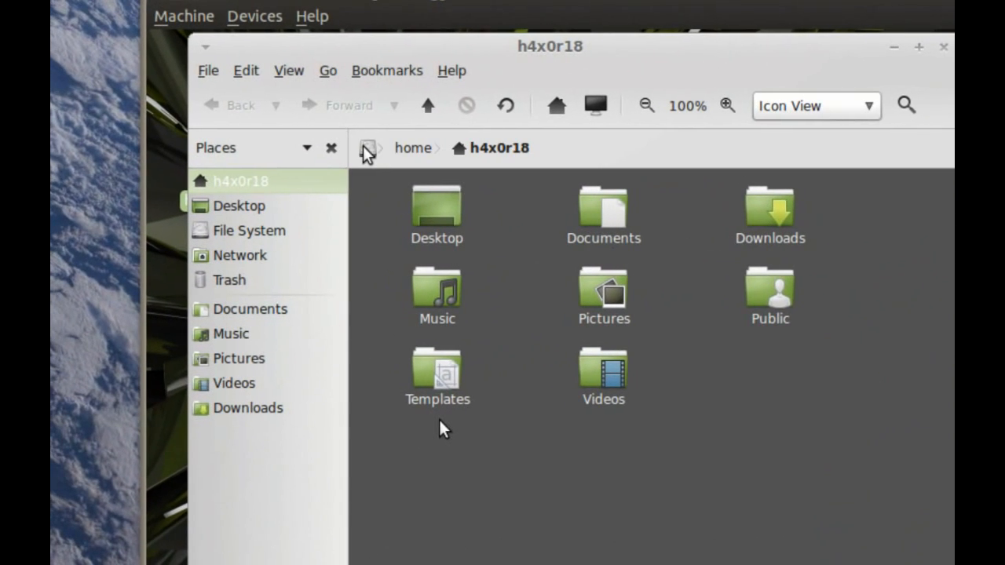
left_click(249, 230)
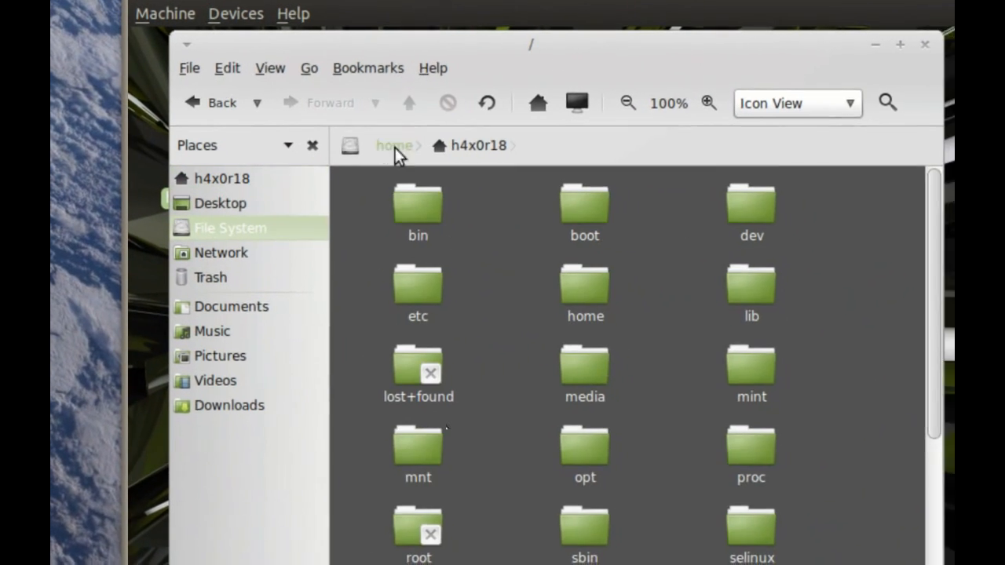
scroll("down", 3)
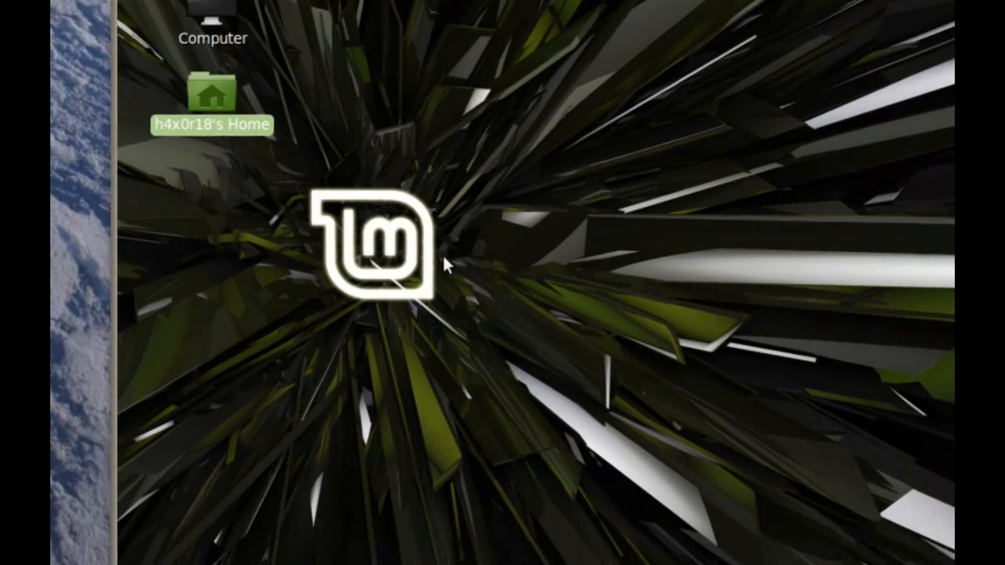
- Browse the Theme, Options and Applications tabs of Menu Preferences
left_click(243, 484)
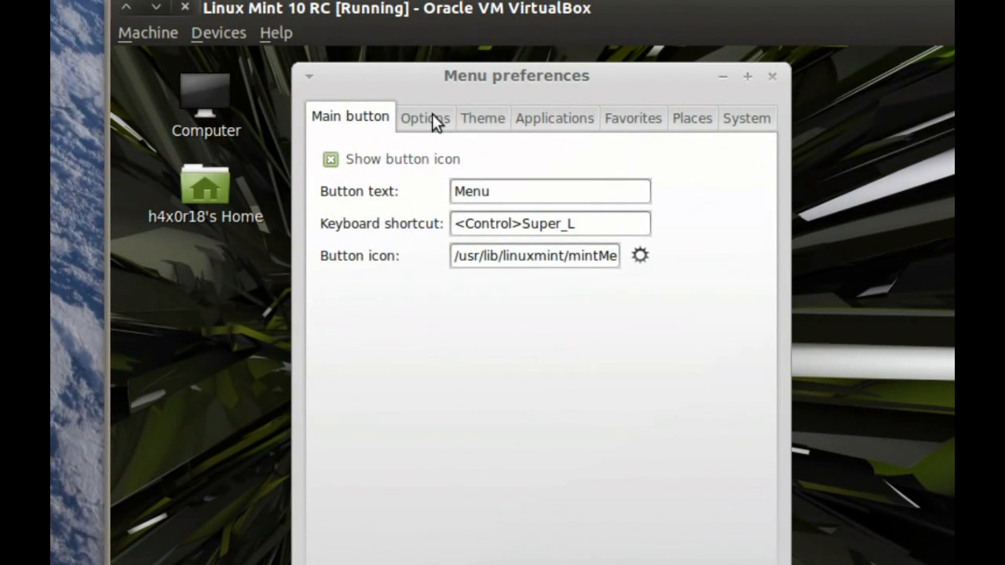
left_click(459, 118)
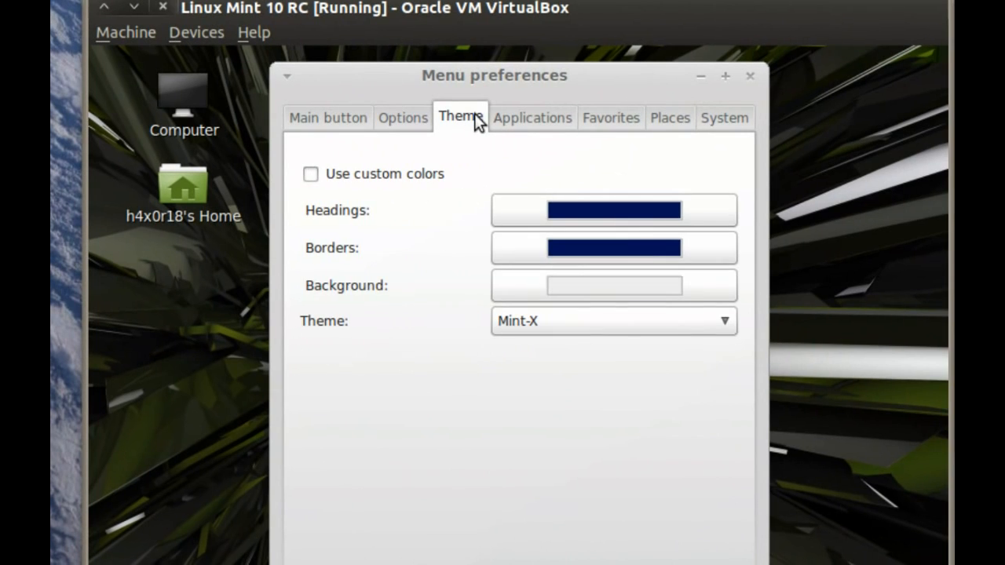
left_click(403, 116)
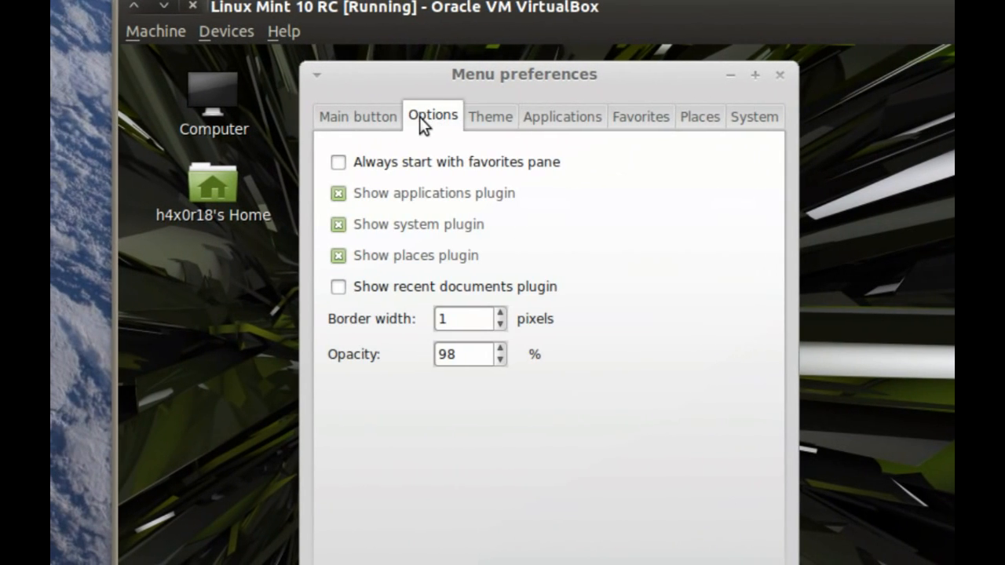
left_click(562, 116)
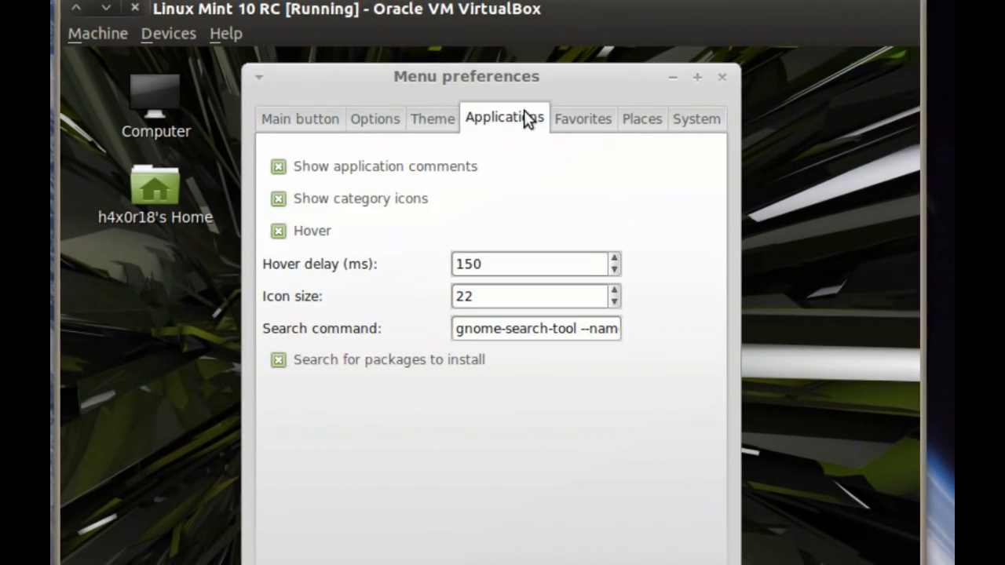
- Enable Show GTK Bookmarks on the Places tab, then open and close the home folder
left_click(642, 119)
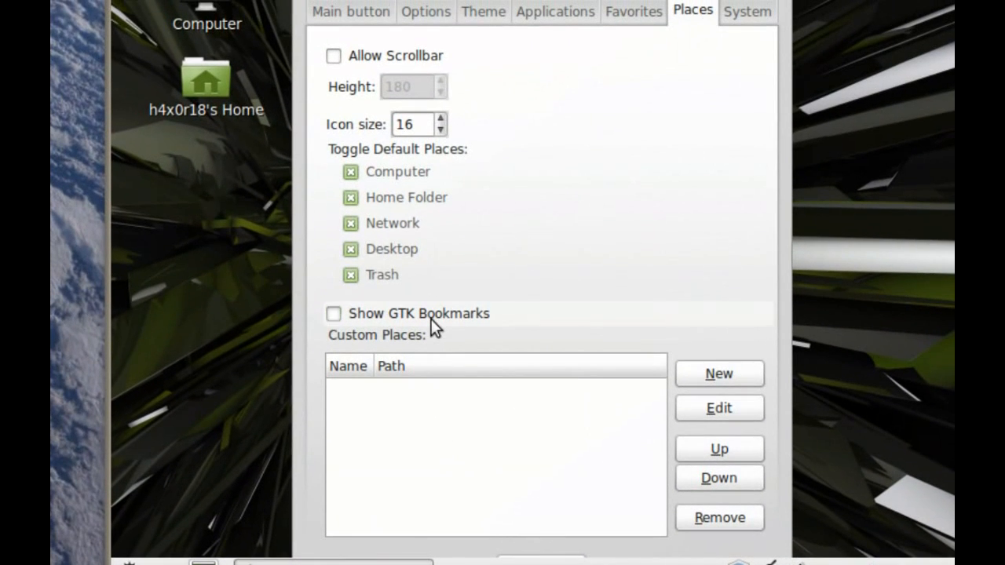
left_click(334, 313)
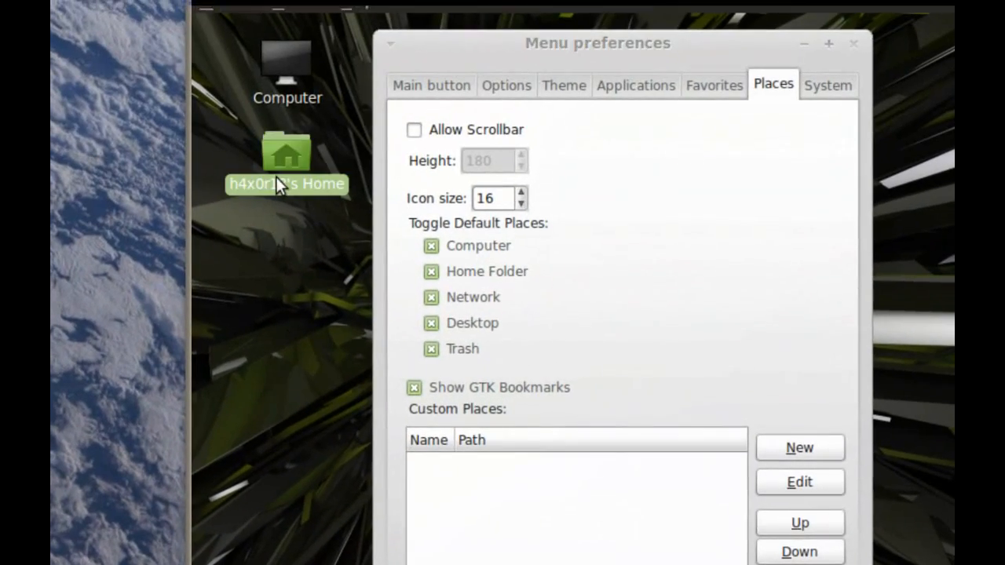
right_click(271, 335)
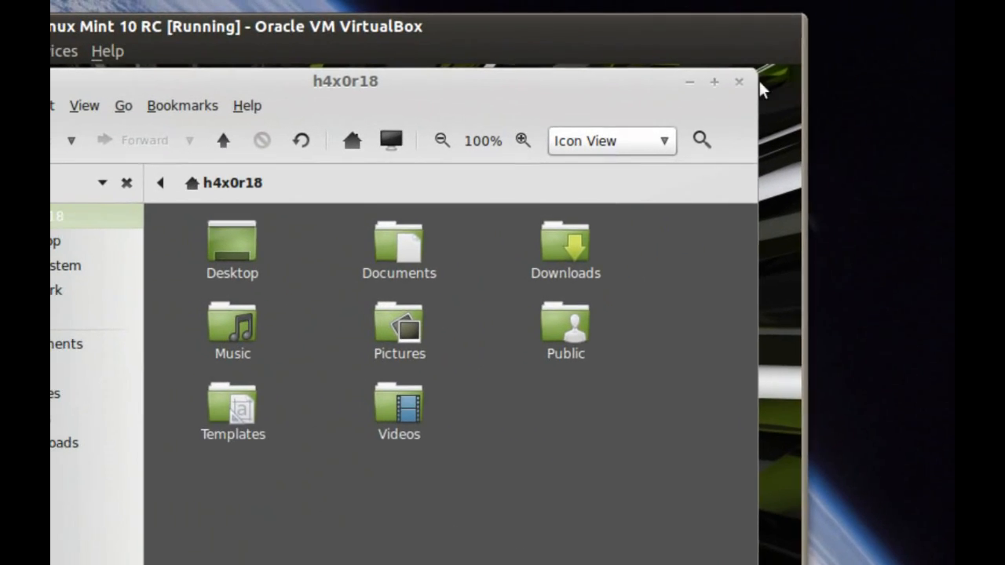
left_click(737, 81)
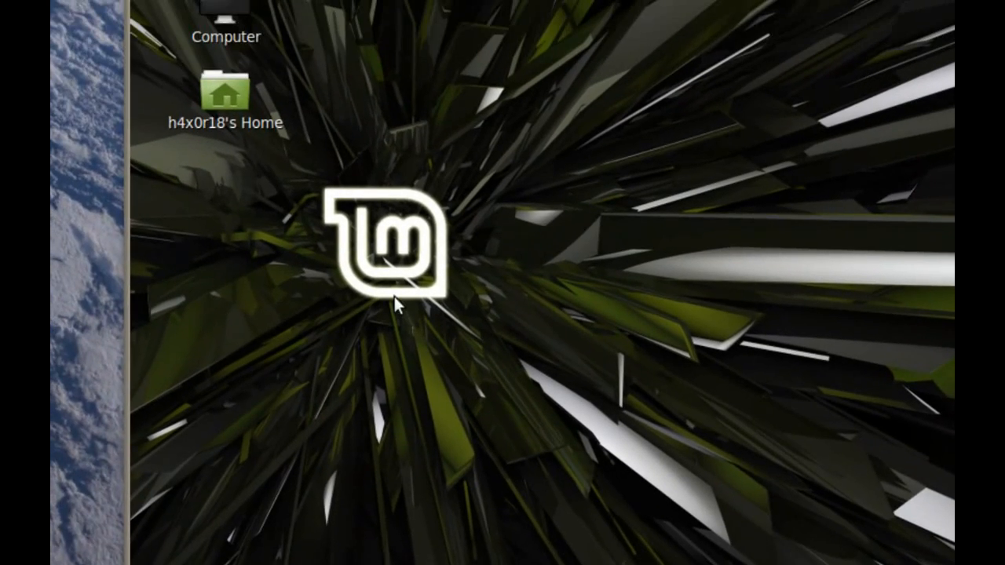